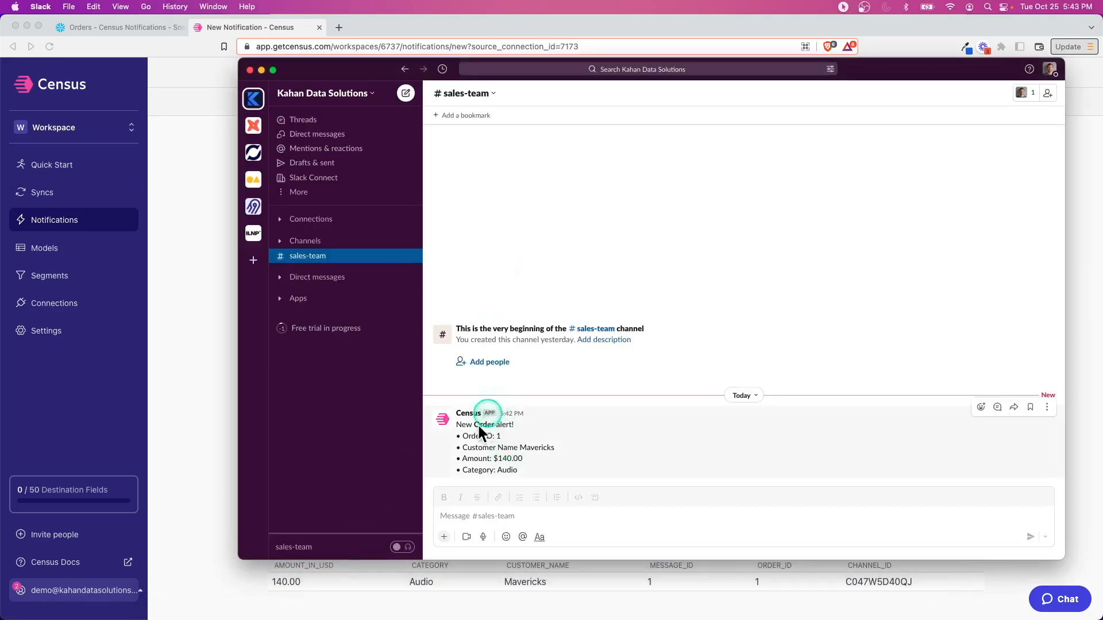
mouse_move(540, 460)
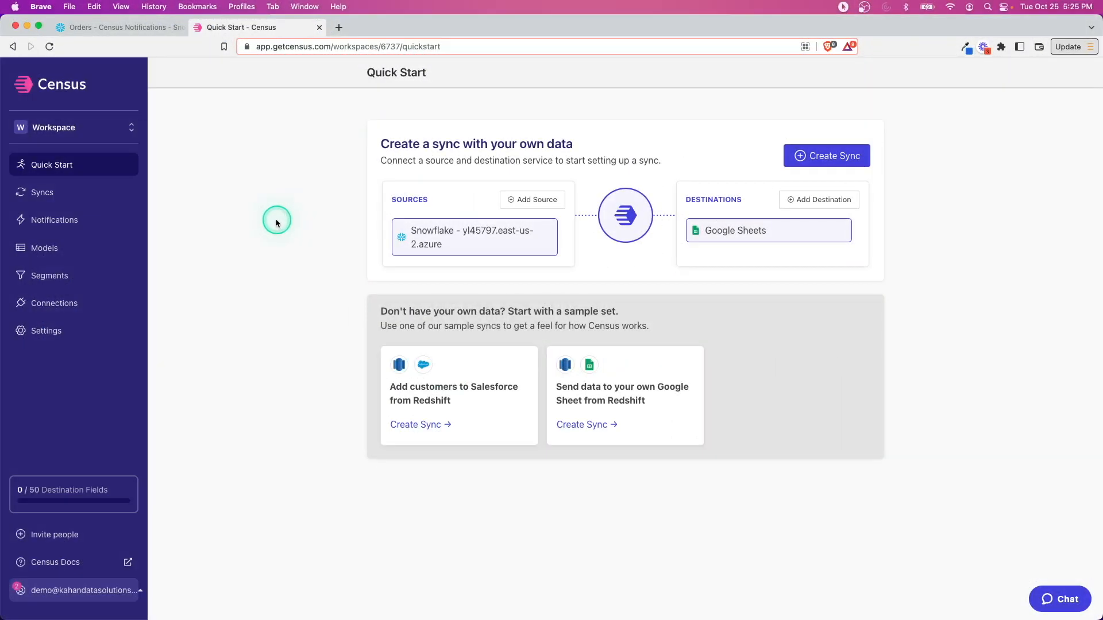
- Open the Notifications overview showing Webhooks, Slack and Teams destinations
left_click(54, 219)
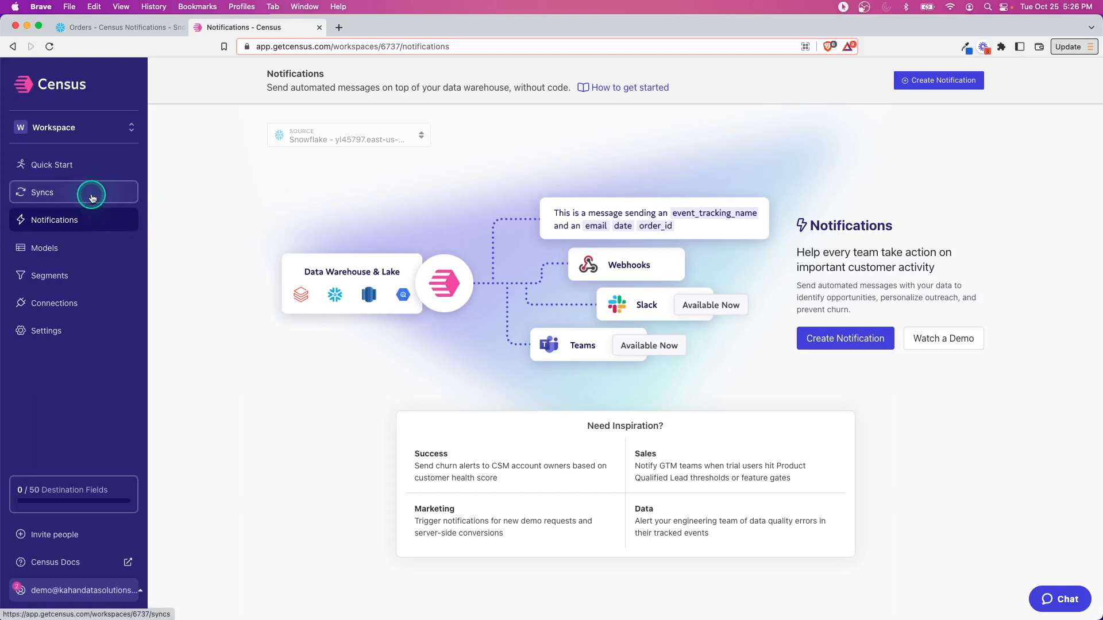
mouse_move(82, 196)
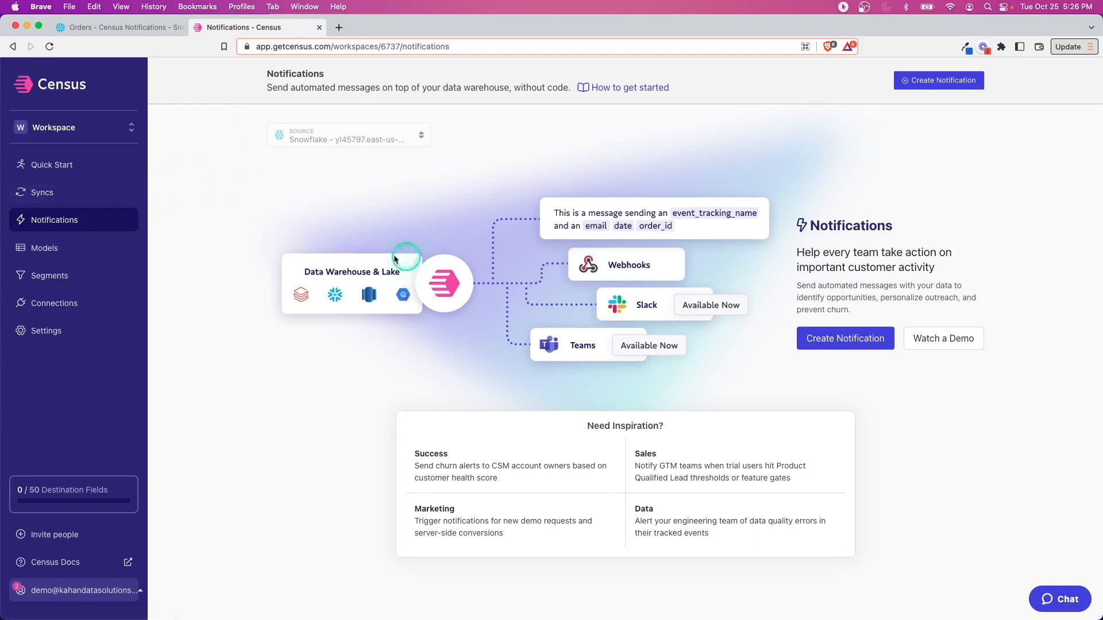
mouse_move(739, 284)
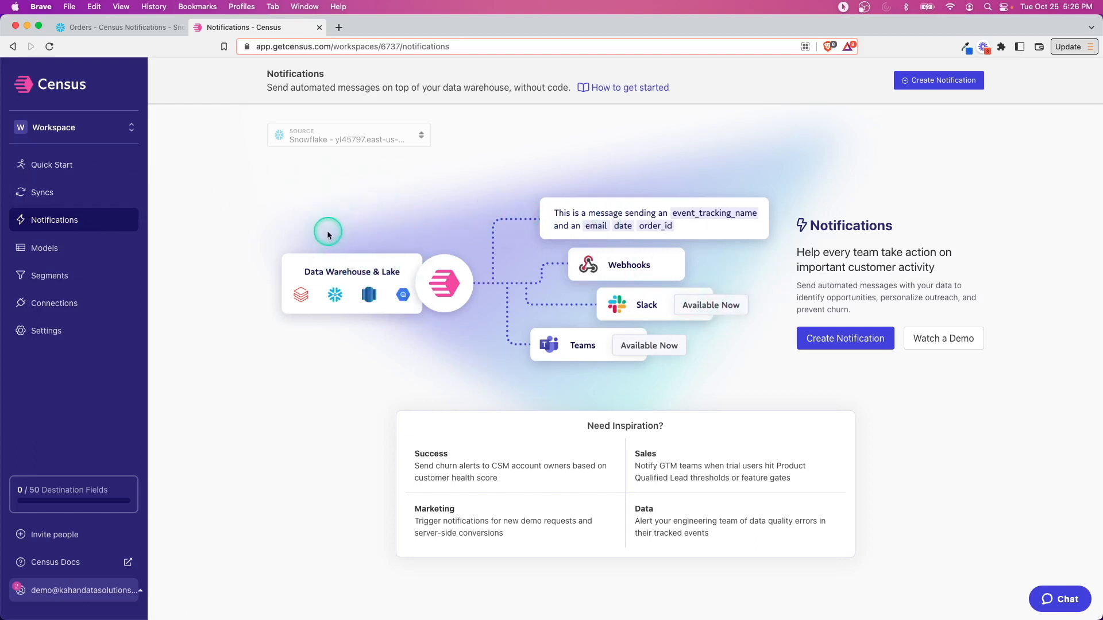
mouse_move(101, 224)
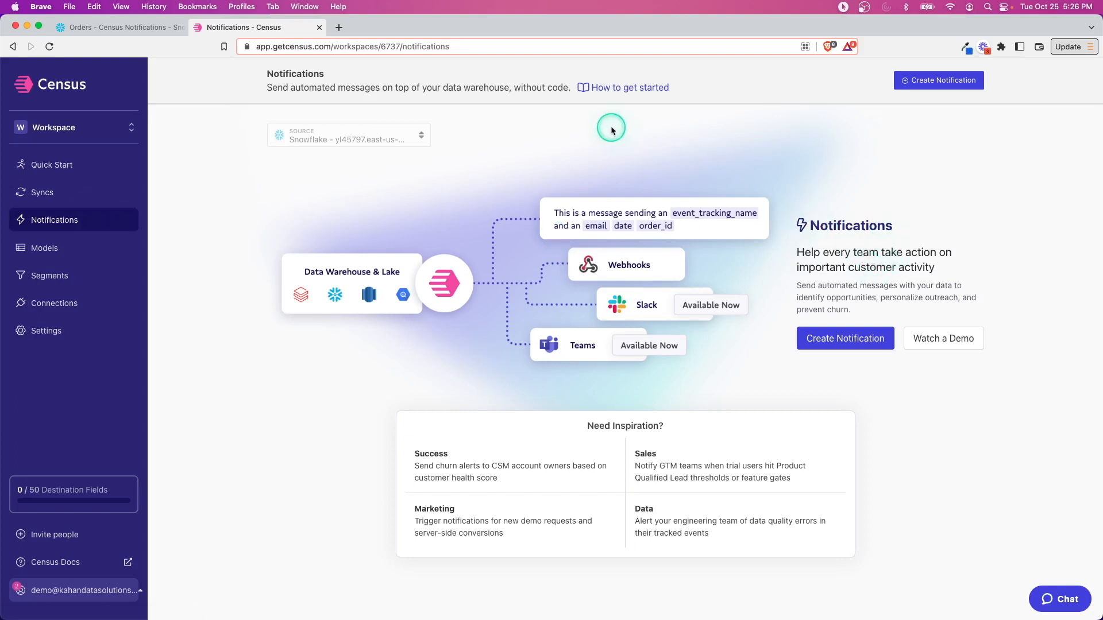
left_click_drag(269, 88, 404, 87)
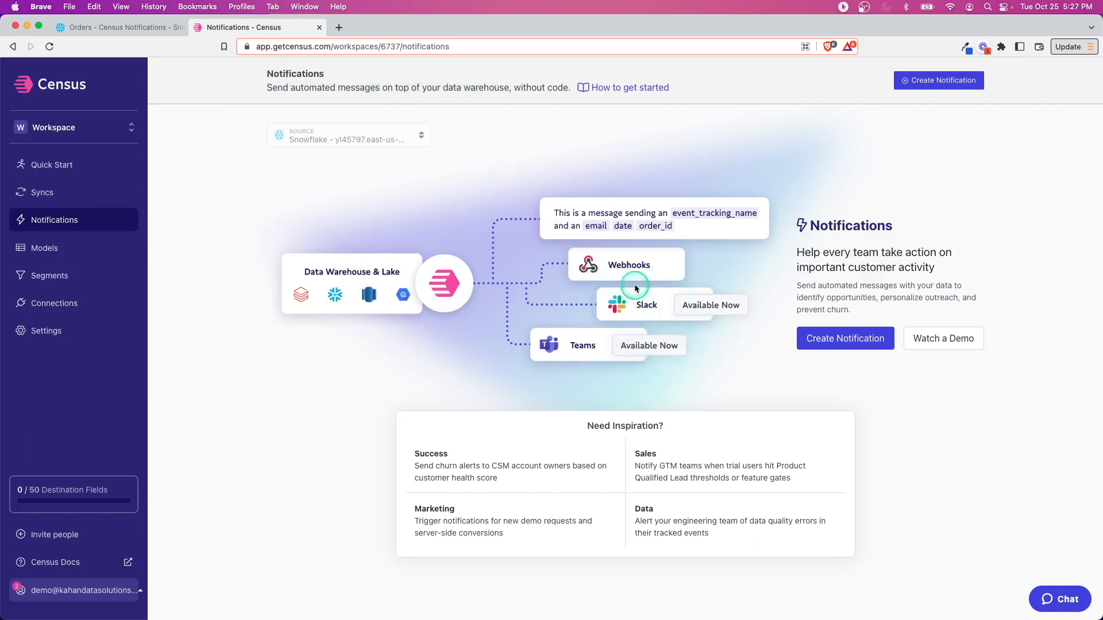
mouse_move(584, 334)
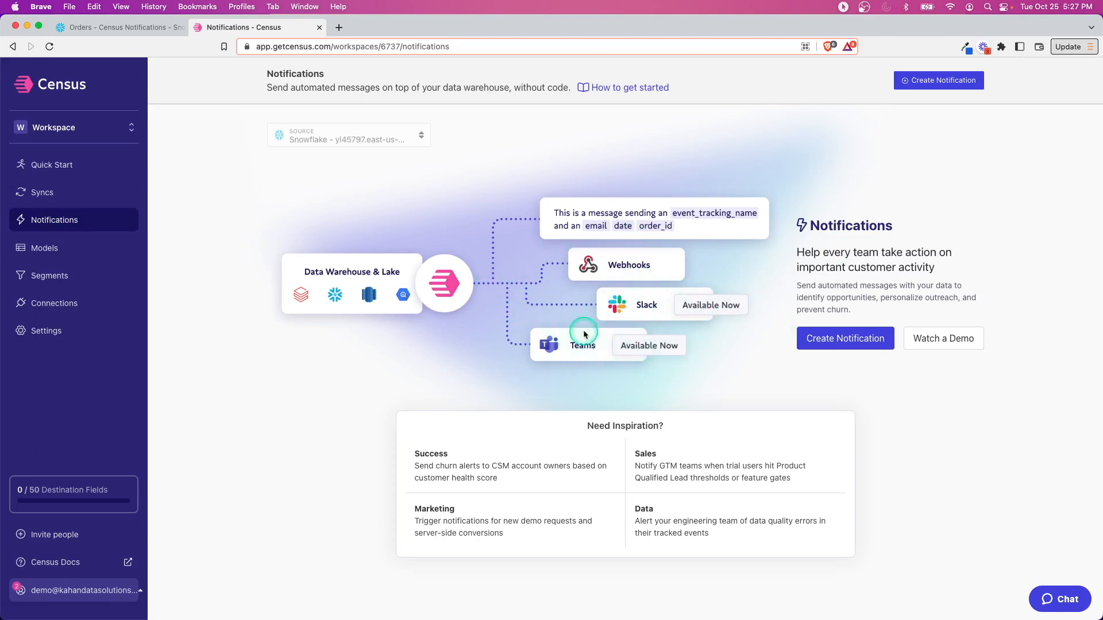
mouse_move(690, 294)
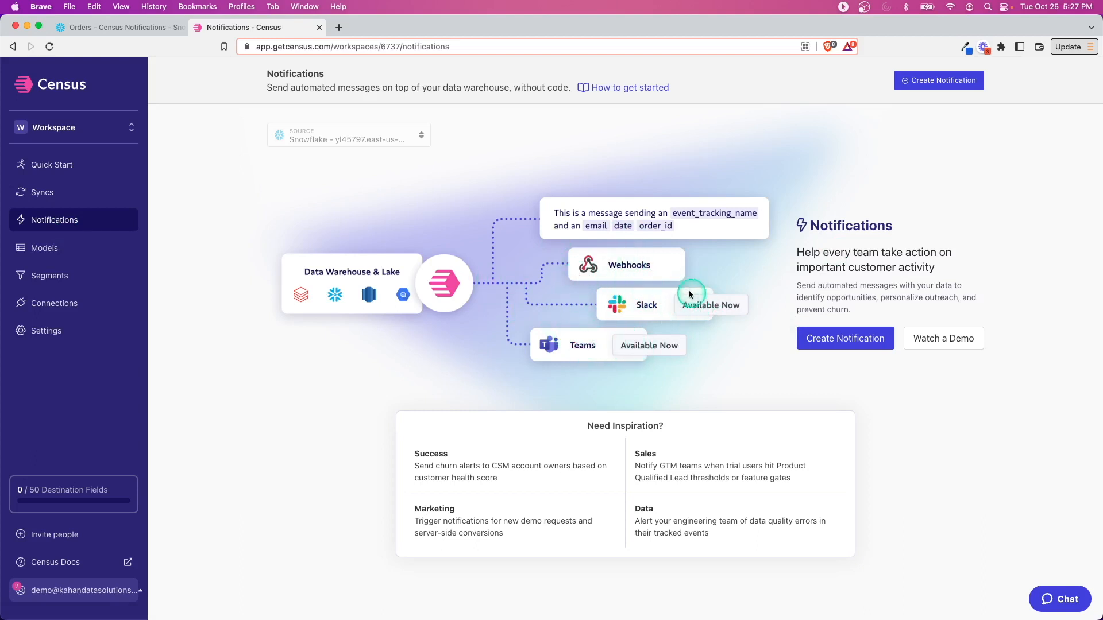
mouse_move(621, 303)
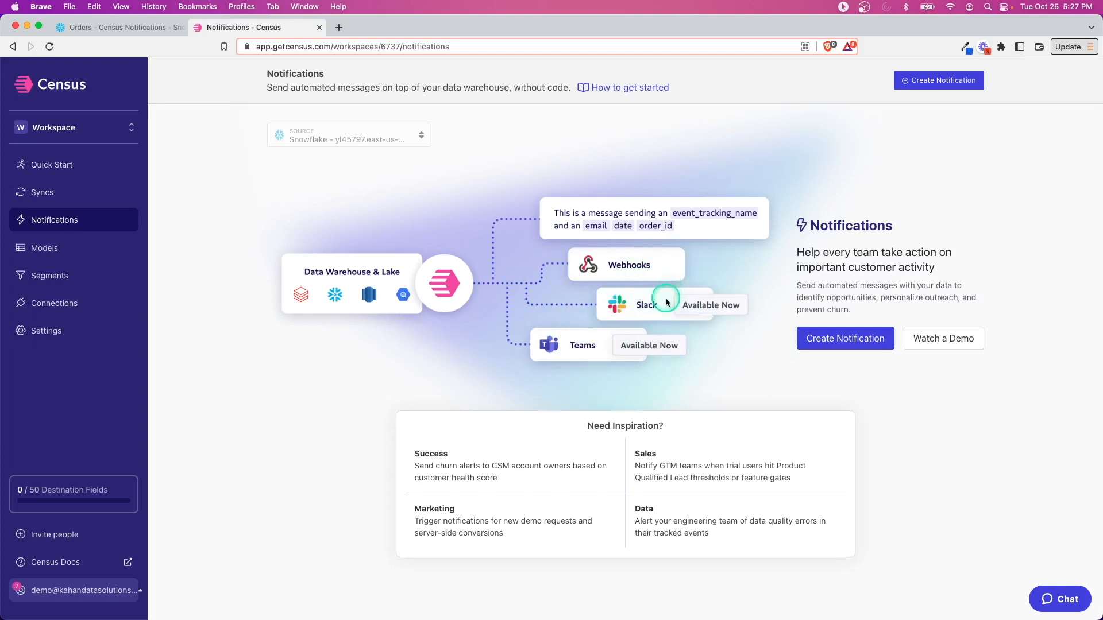
mouse_move(498, 314)
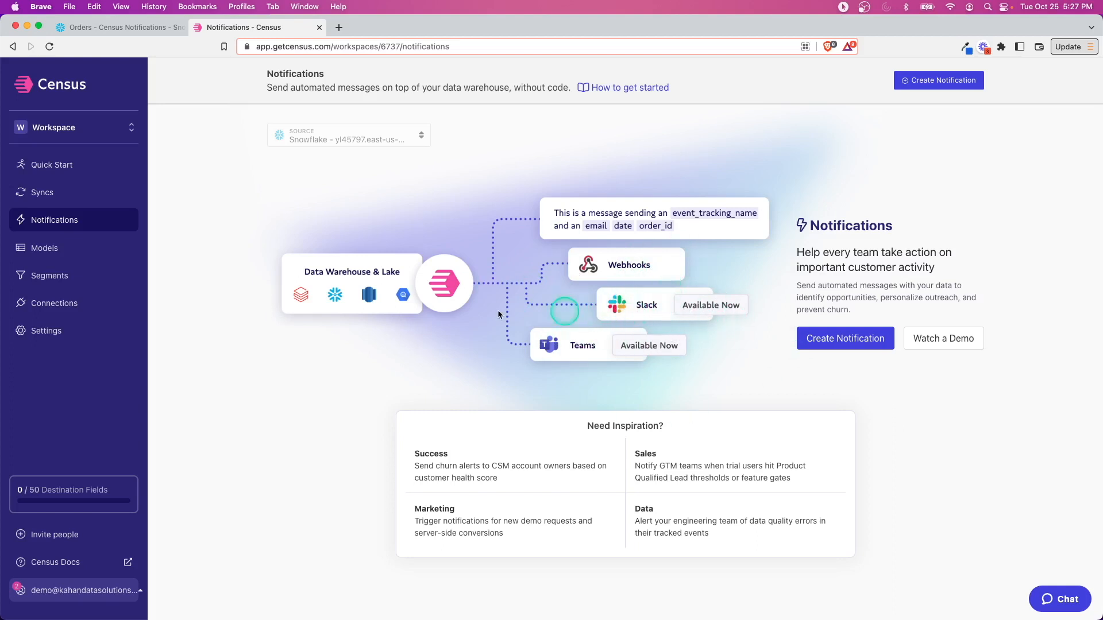
- Add, authorize and test a Slack service connection for the Kahan Data Solutions workspace
left_click(54, 303)
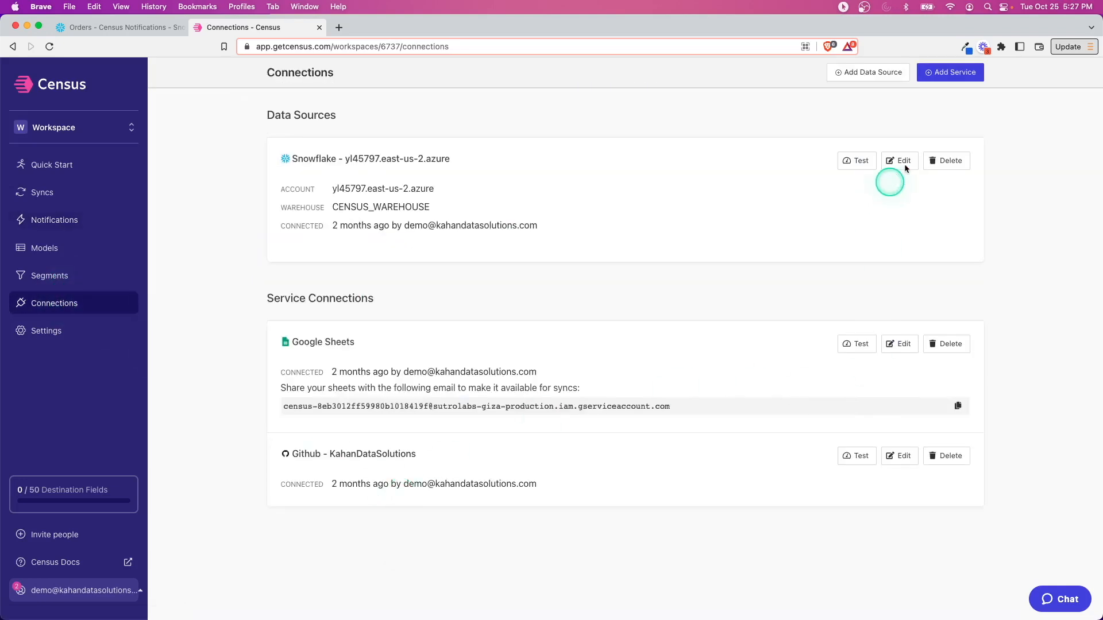
left_click(949, 72)
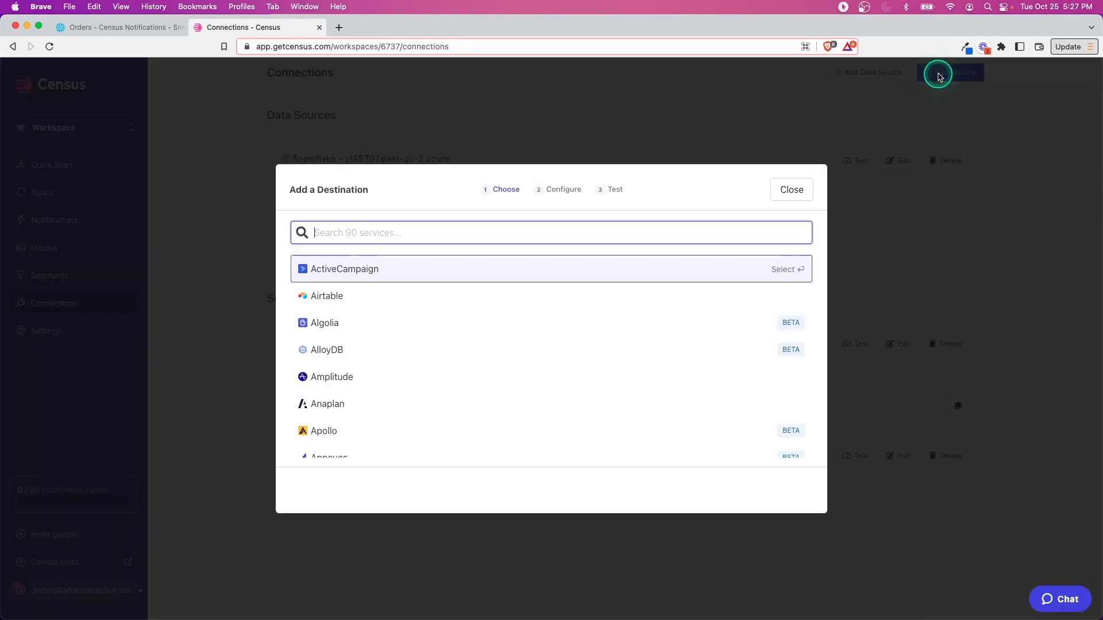
mouse_move(456, 232)
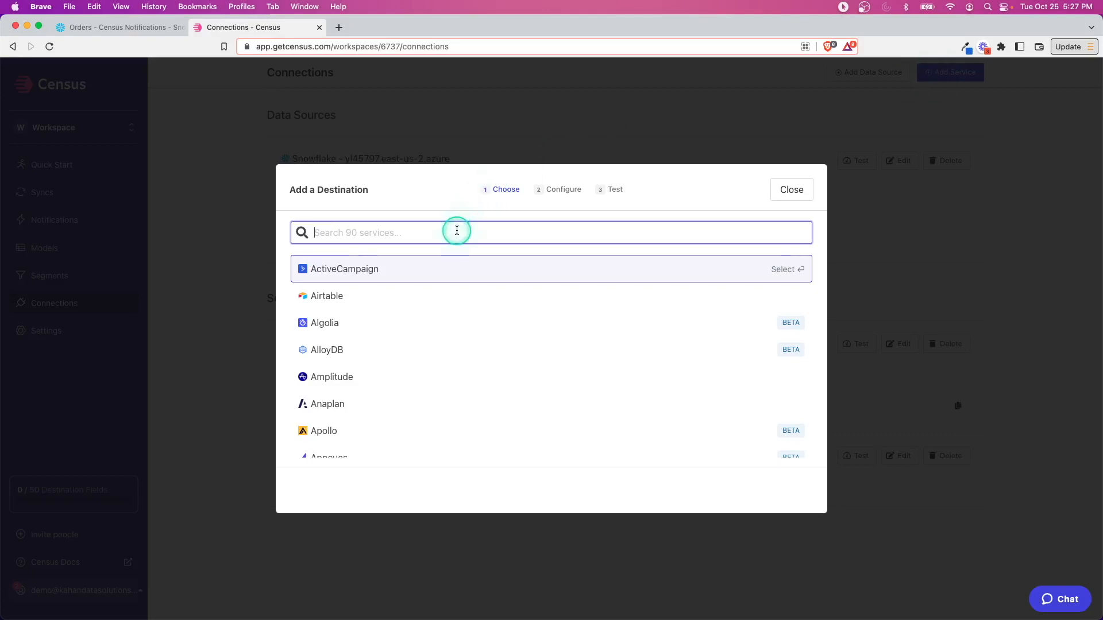
left_click(344, 269)
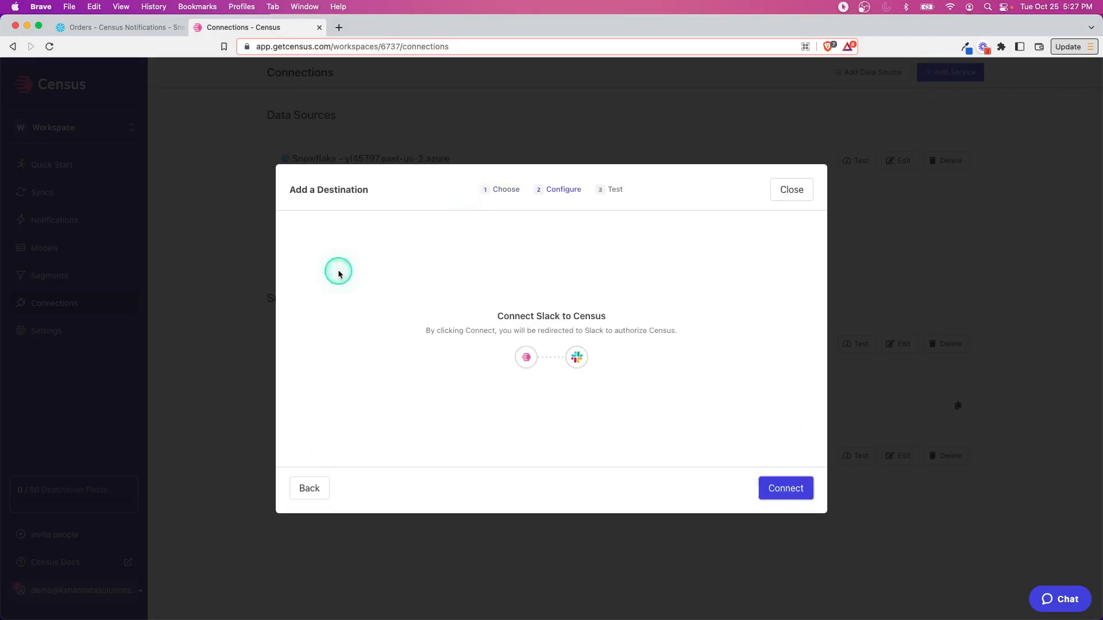
mouse_move(422, 330)
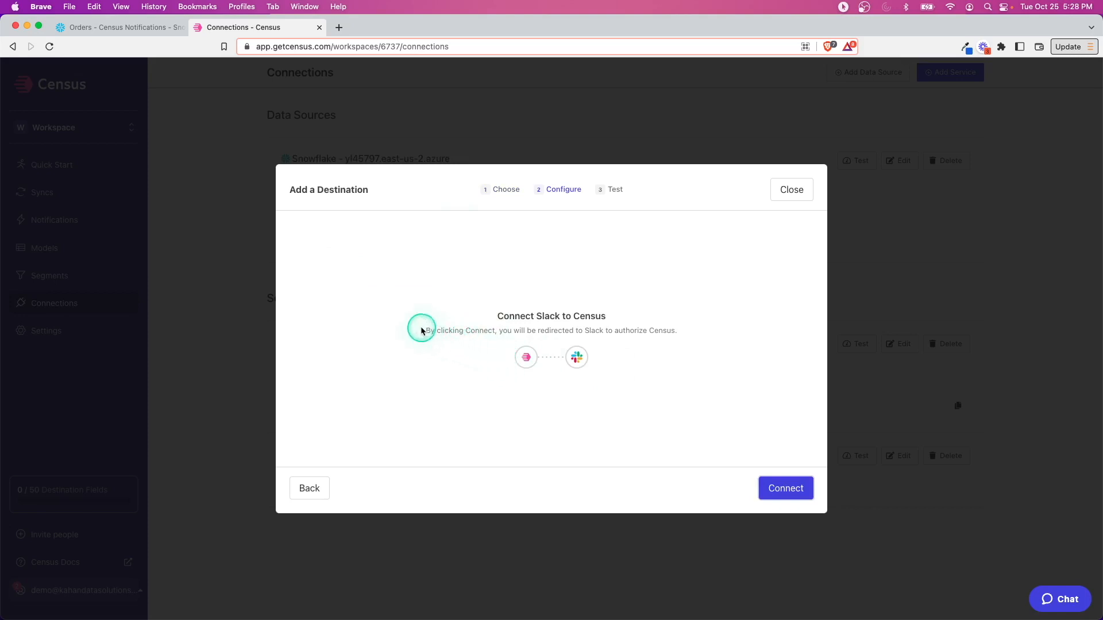
left_click(786, 488)
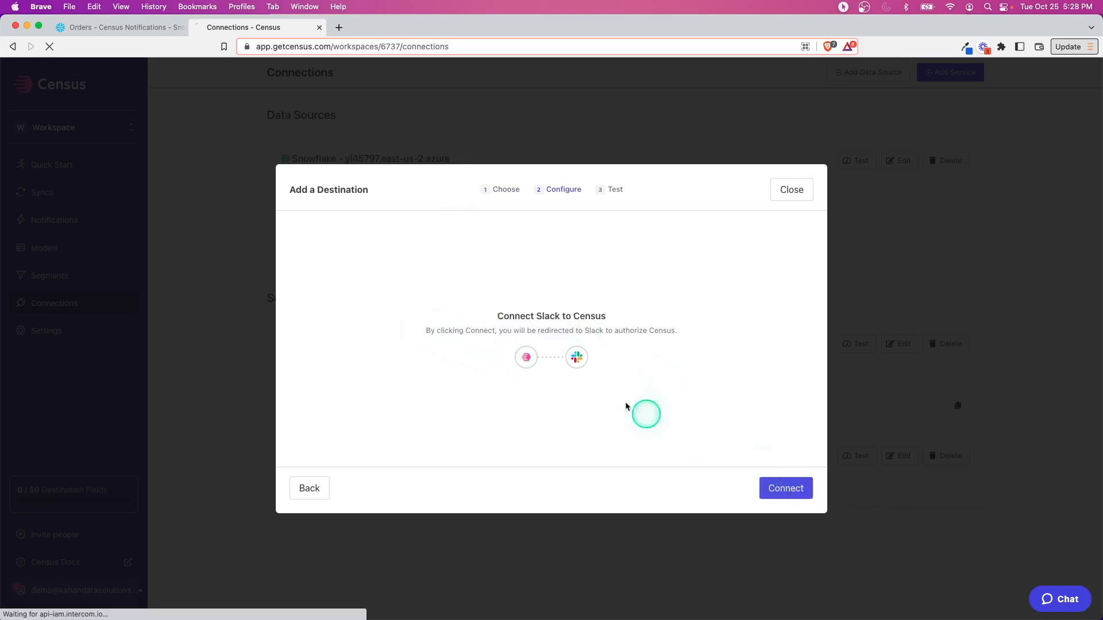
left_click(785, 488)
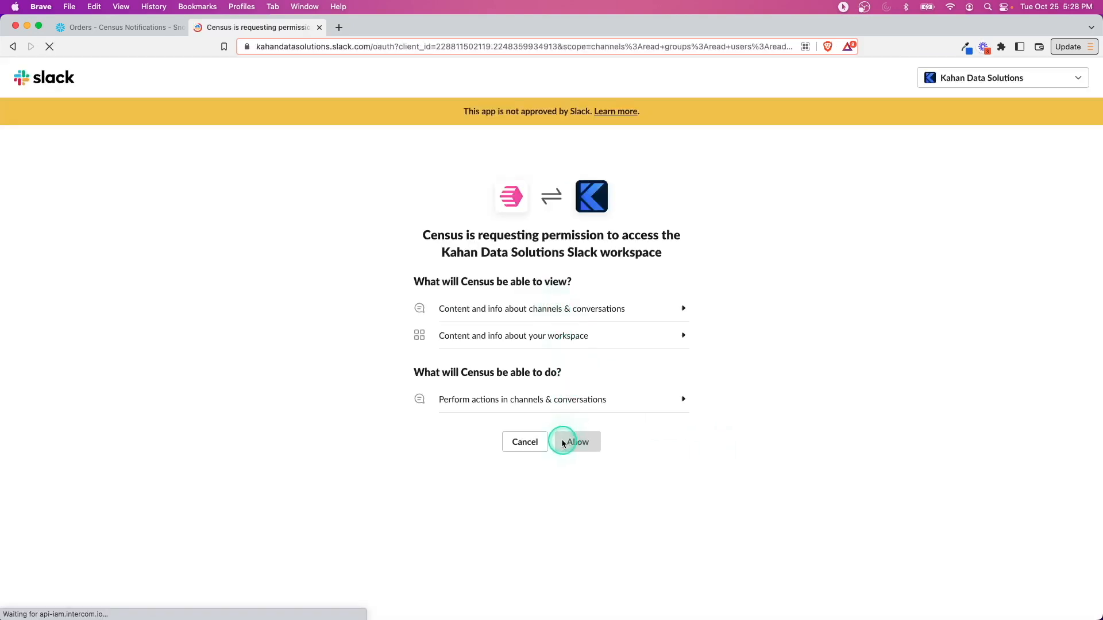
left_click(574, 441)
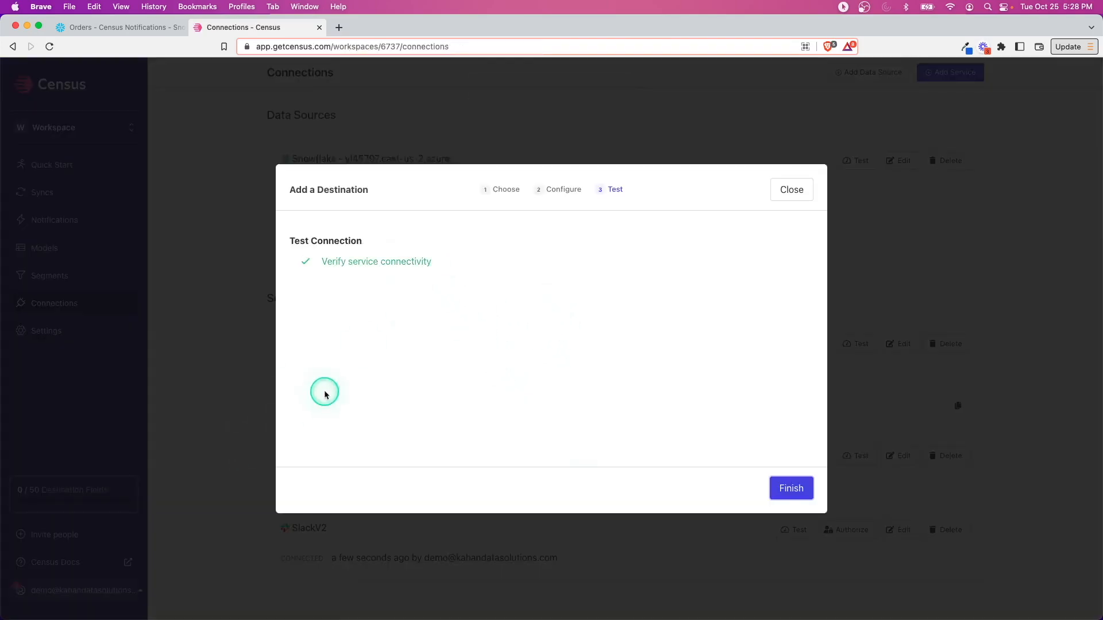
left_click(790, 488)
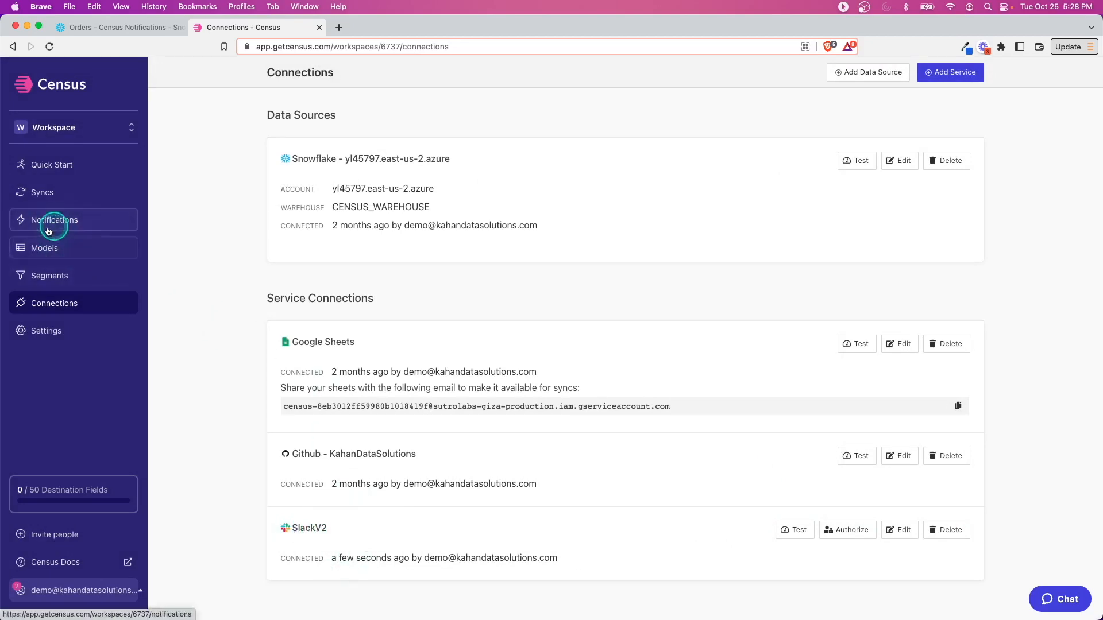
- Create a notification triggered by the MARTS ORDERS warehouse table, keyed on ORDER_ID
left_click(53, 220)
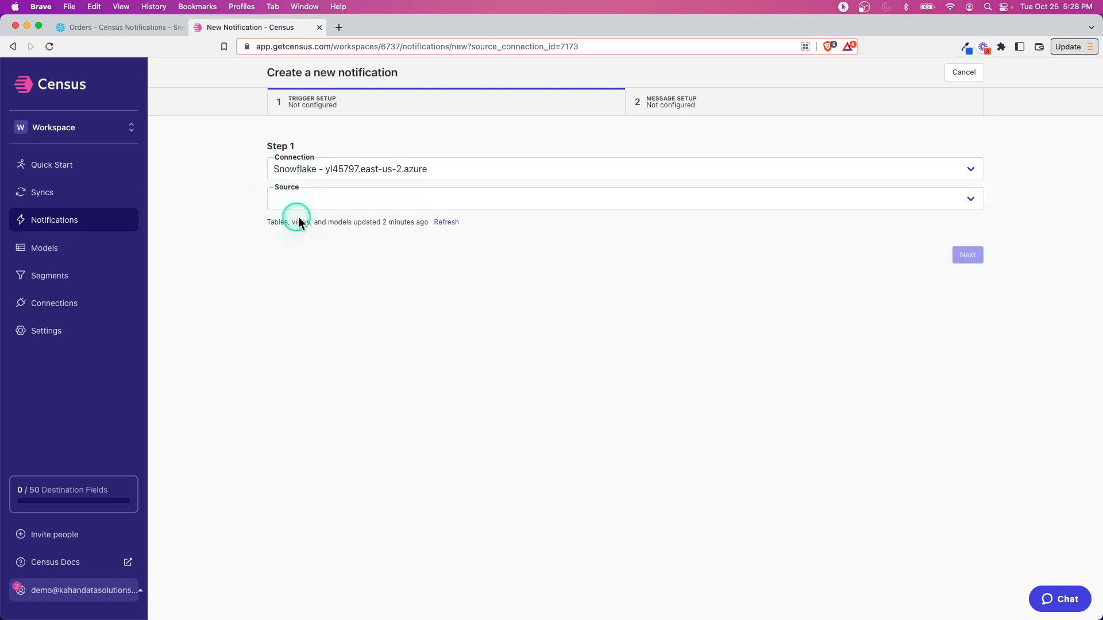
left_click(625, 198)
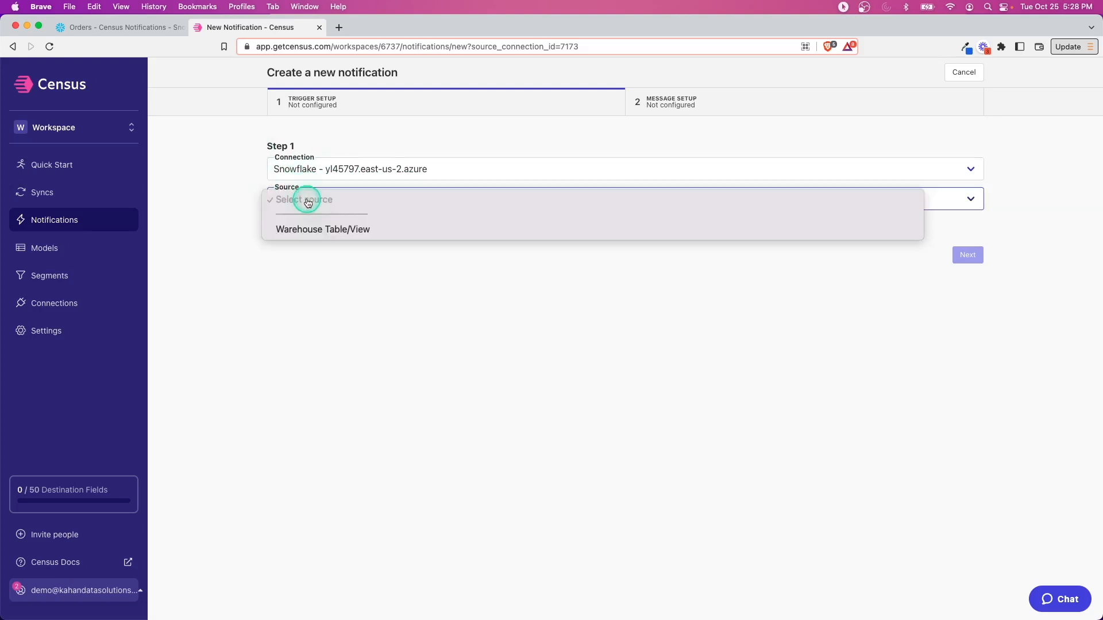
left_click(323, 229)
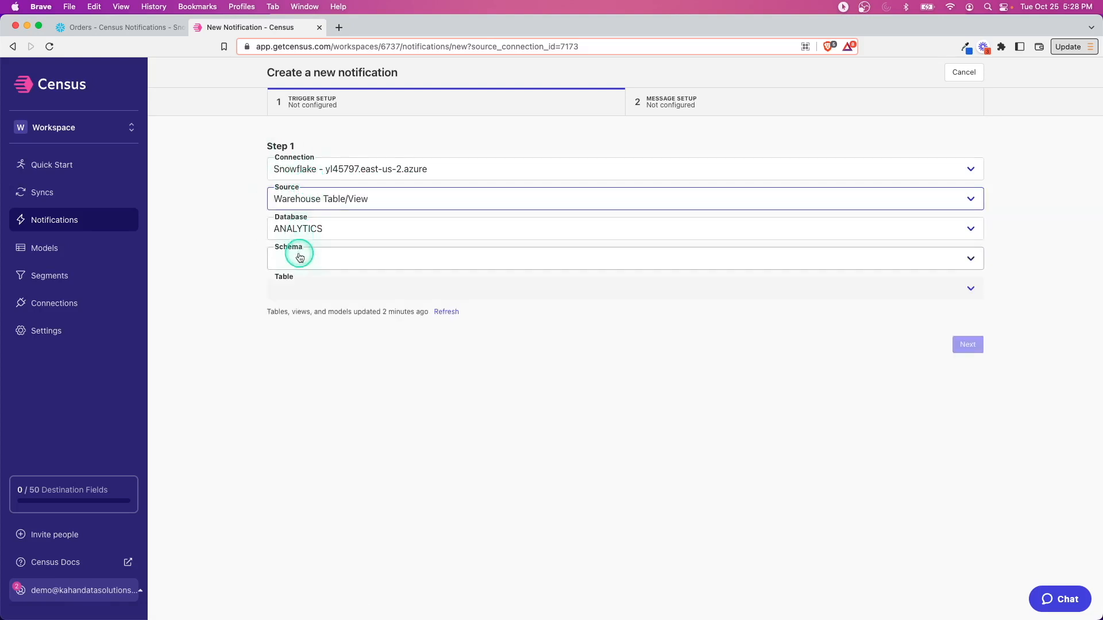
left_click(299, 258)
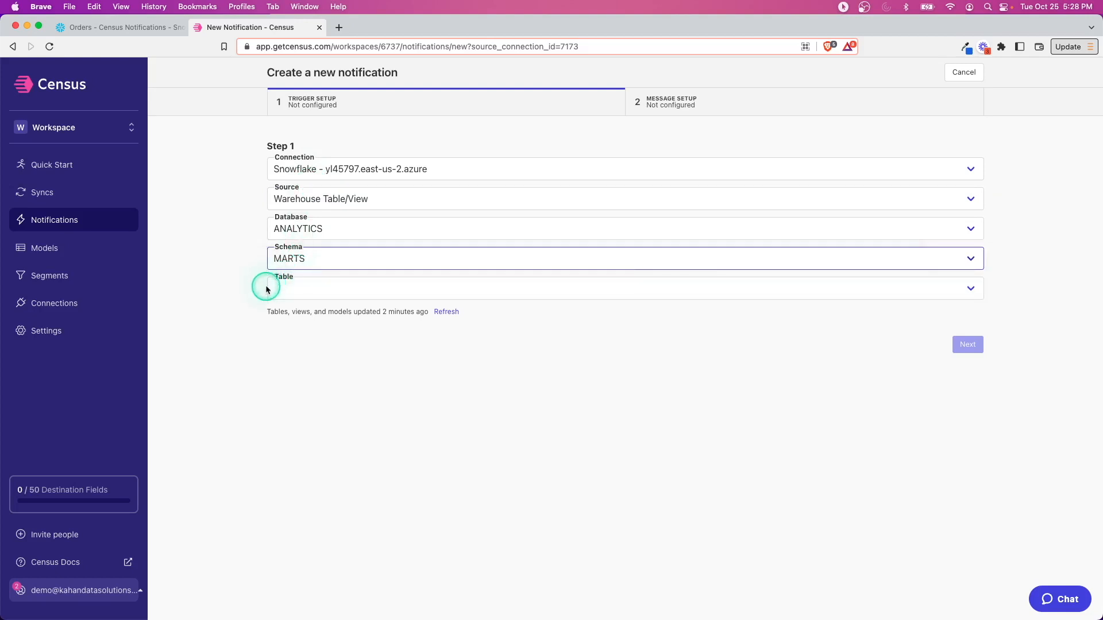
left_click(624, 288)
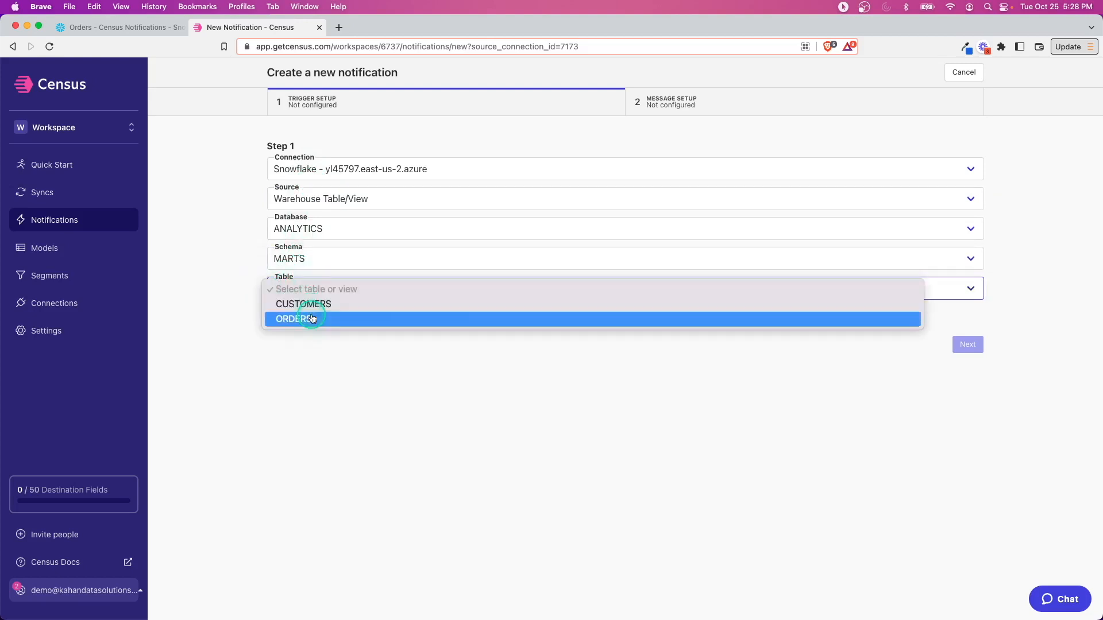
left_click(293, 318)
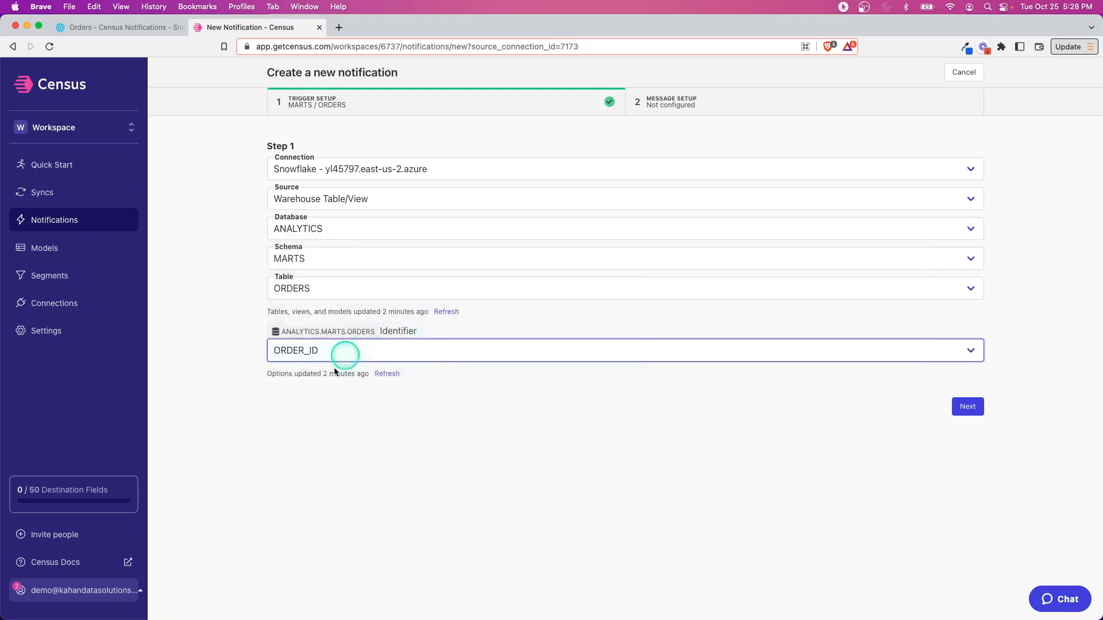
mouse_move(299, 491)
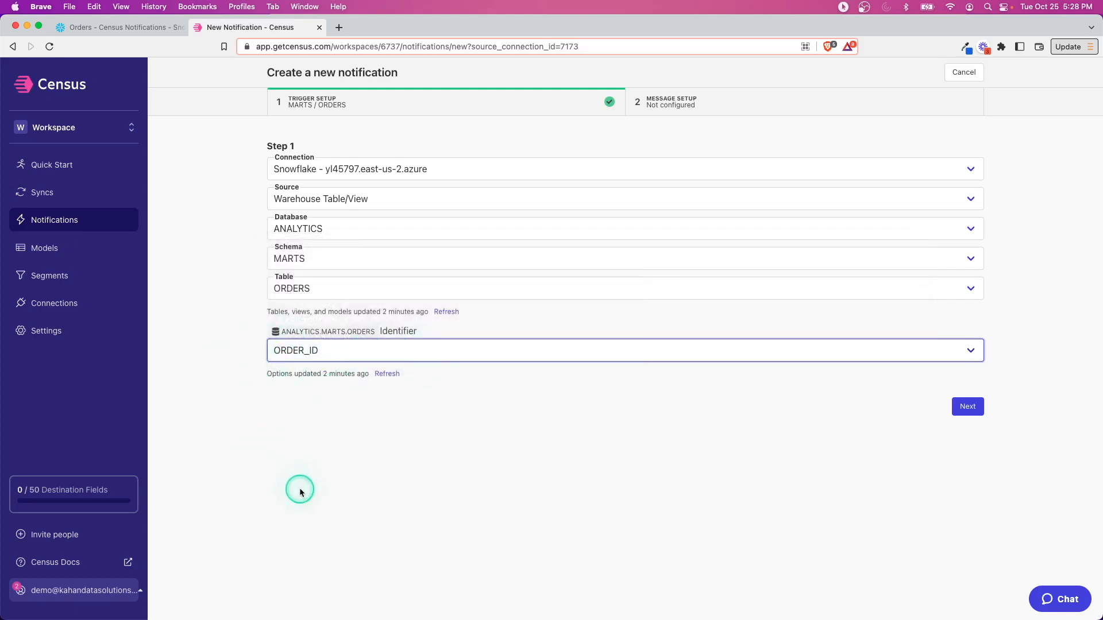
left_click(967, 406)
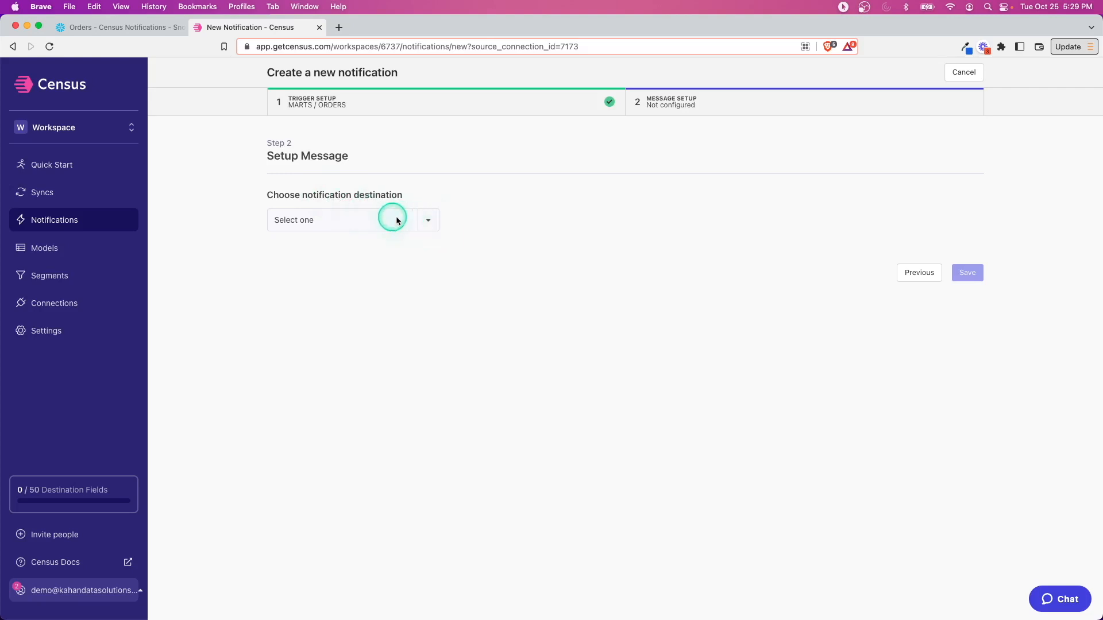
- Send new-row alerts through SlackV2 to the sales-team Slack channel
left_click(345, 219)
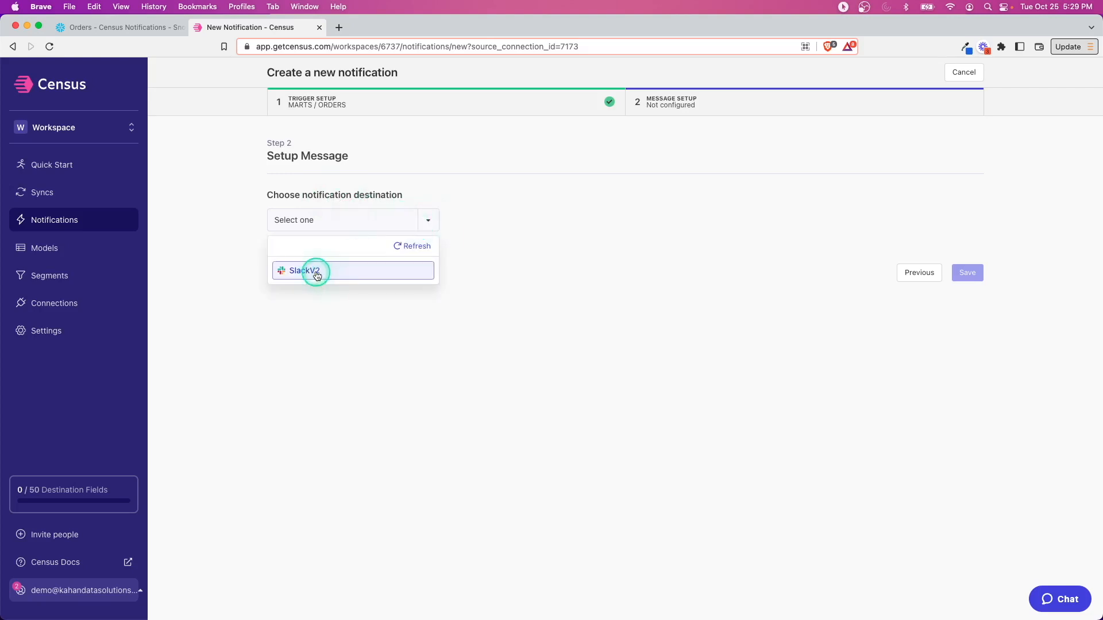
left_click(305, 271)
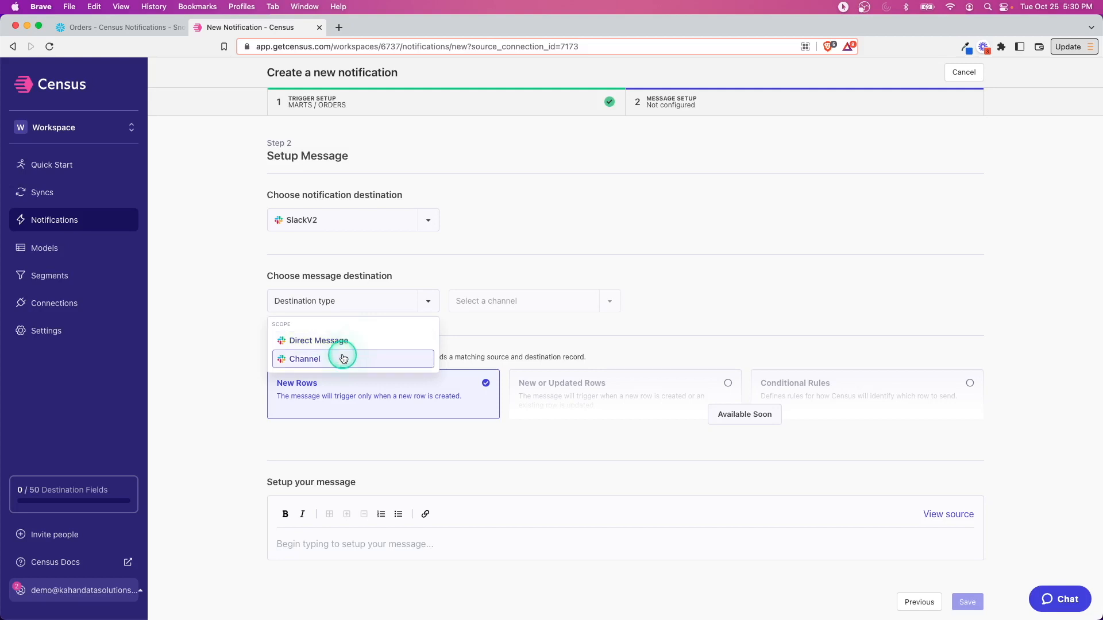
mouse_move(352, 345)
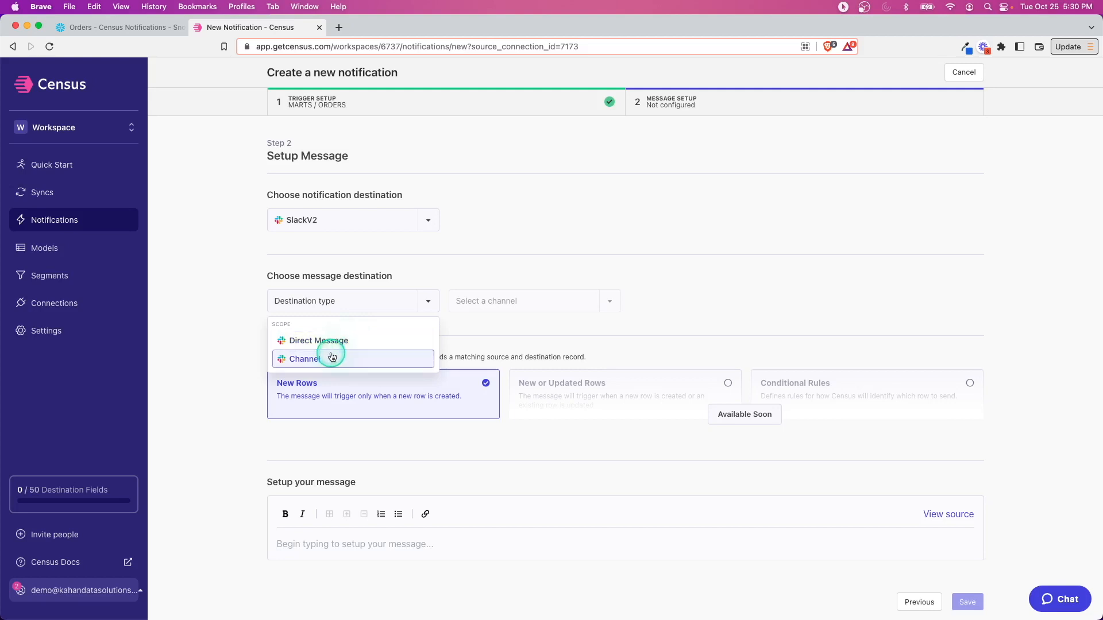
left_click(304, 359)
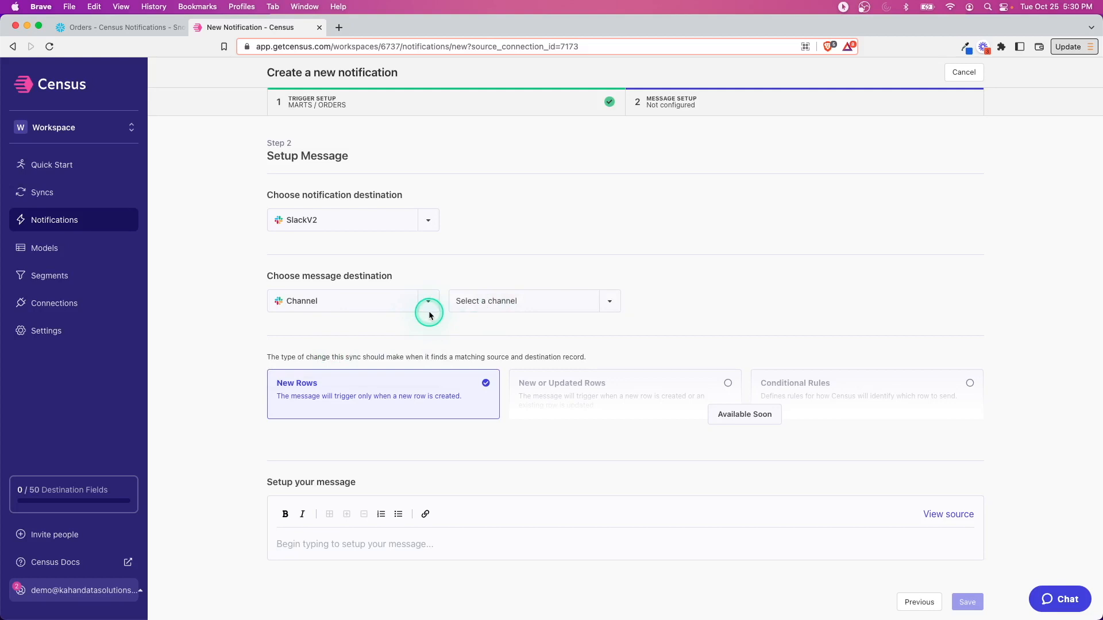
left_click(524, 300)
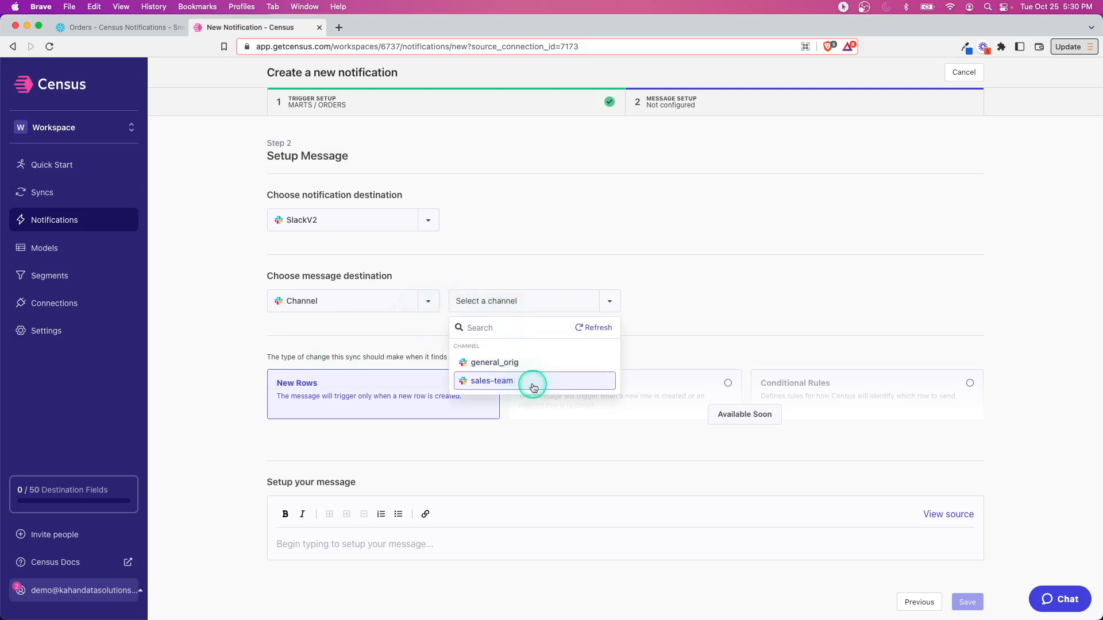
left_click(492, 381)
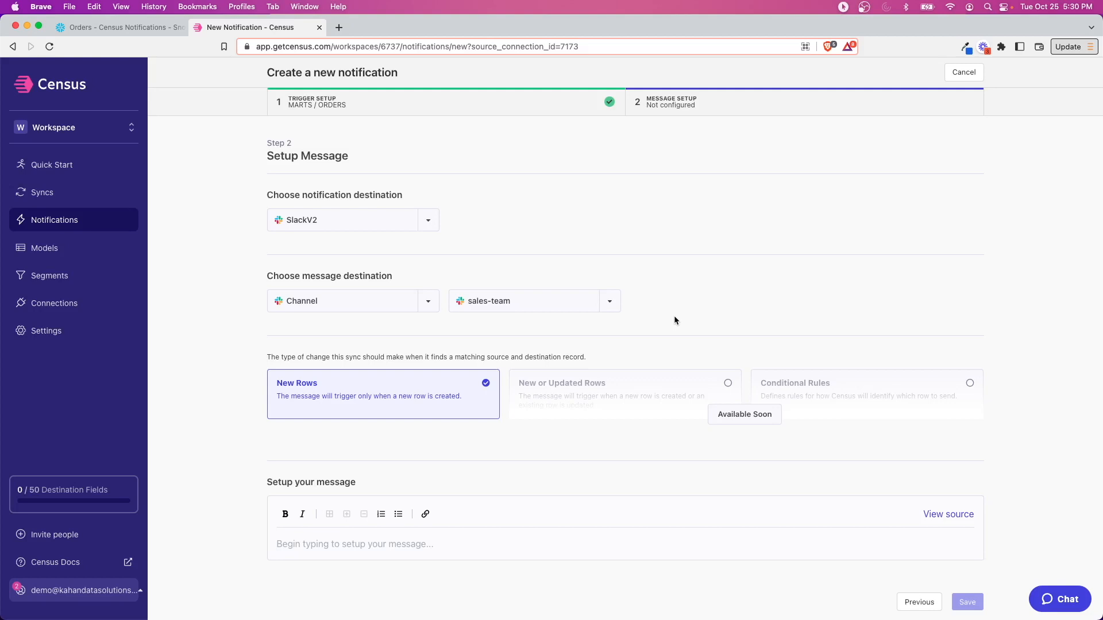
mouse_move(673, 322)
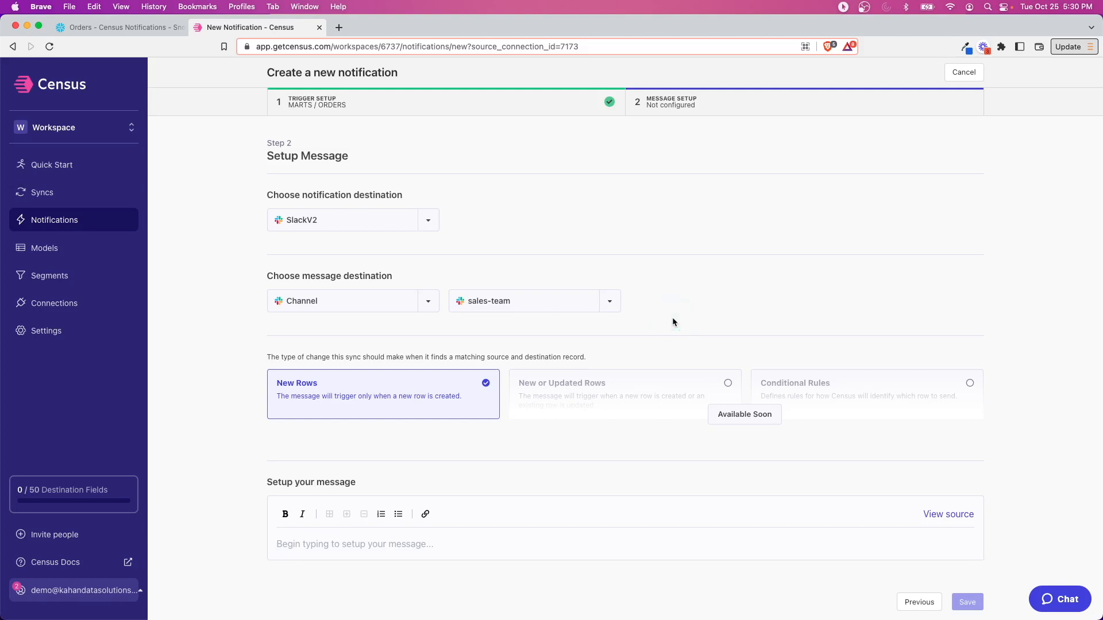
left_click(375, 342)
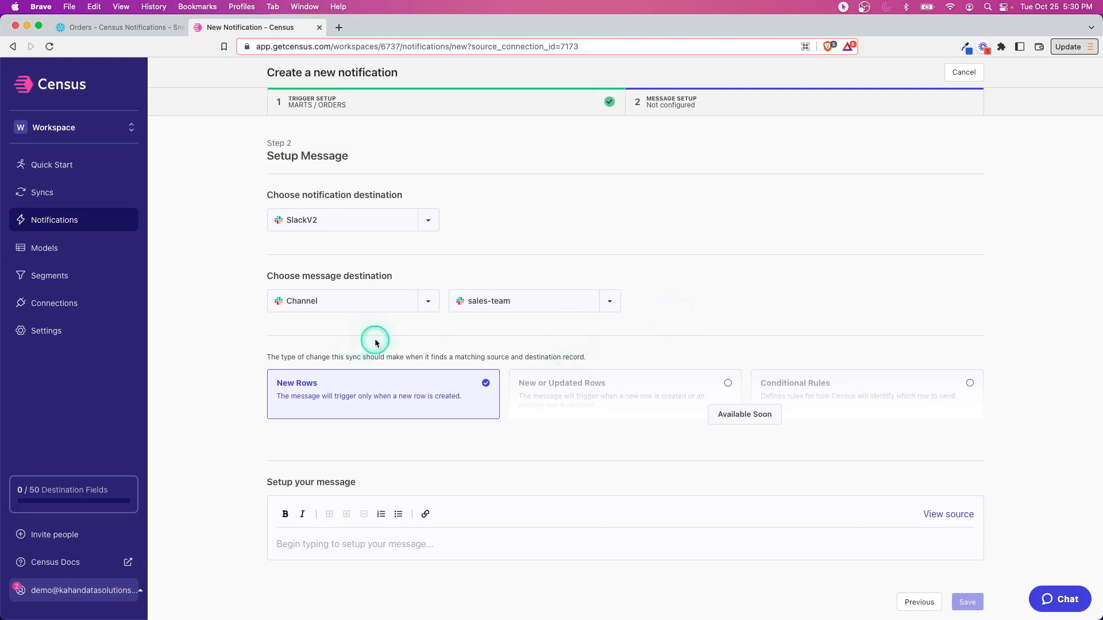
mouse_move(398, 326)
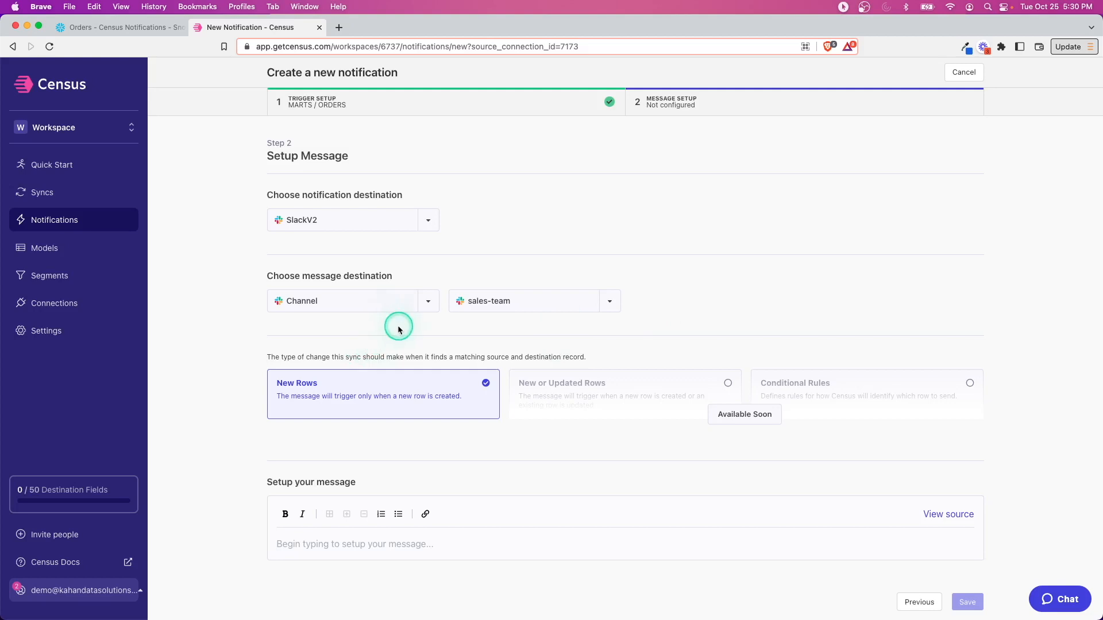
mouse_move(394, 329)
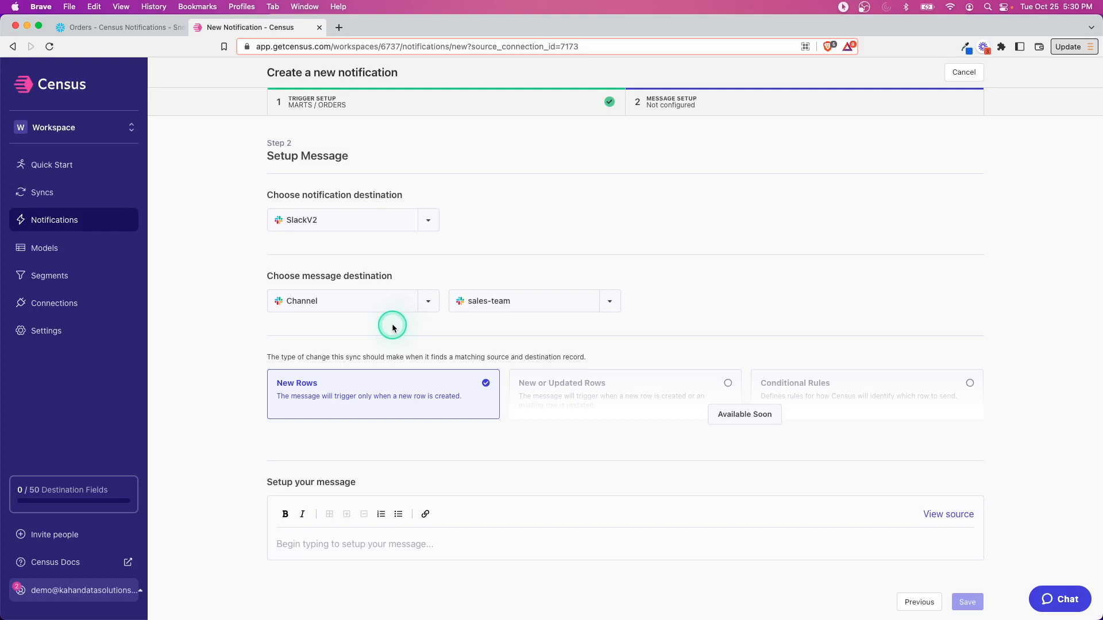
left_click_drag(267, 356, 397, 356)
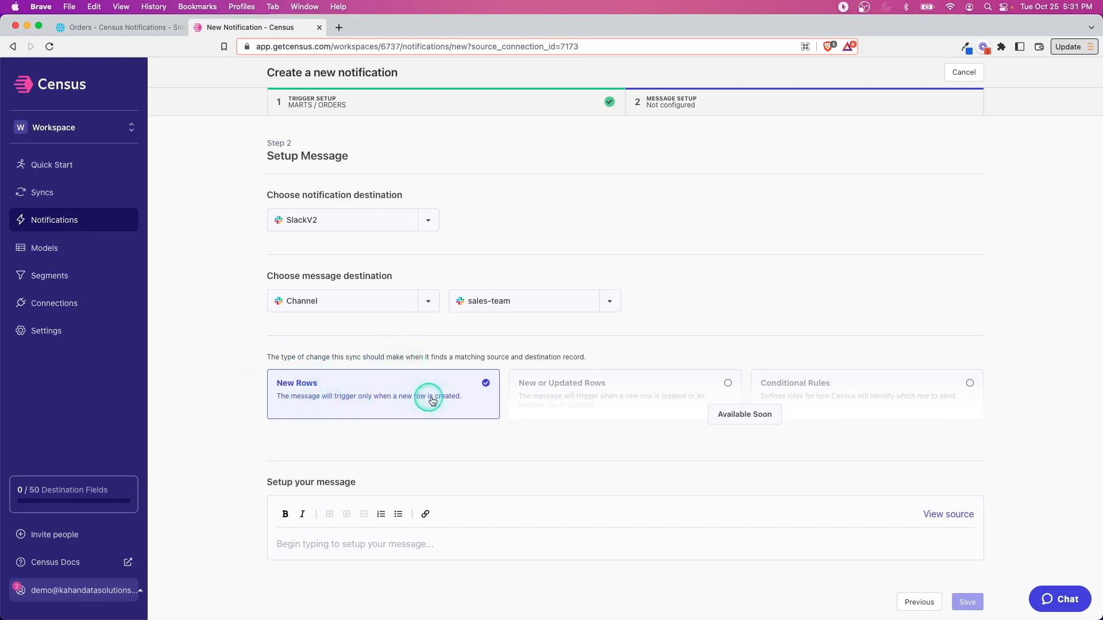
mouse_move(379, 391)
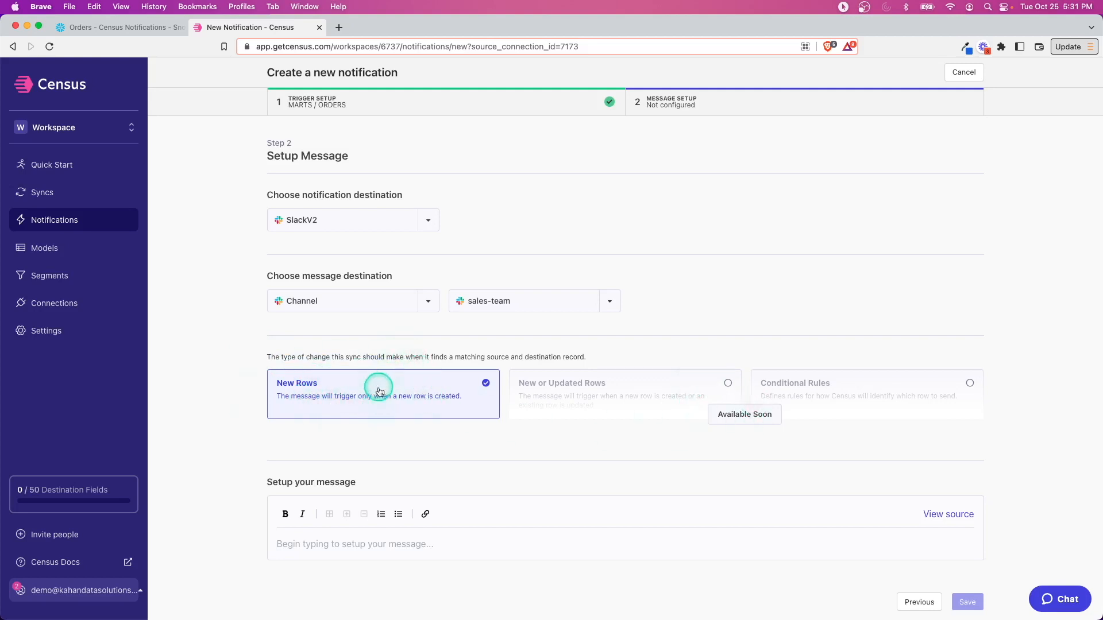
mouse_move(662, 407)
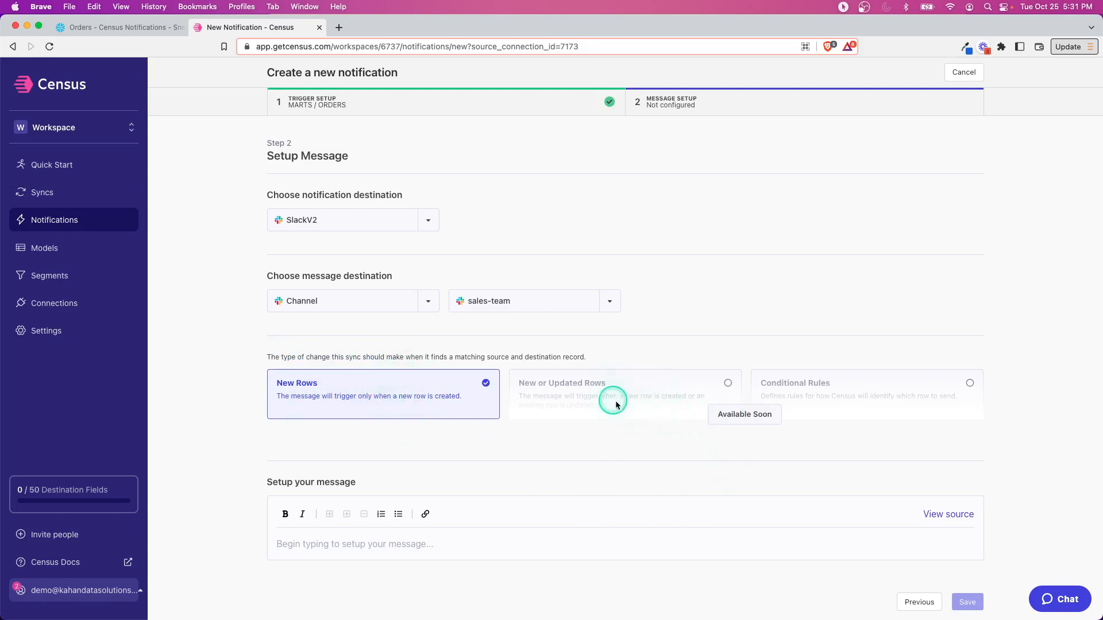
mouse_move(700, 372)
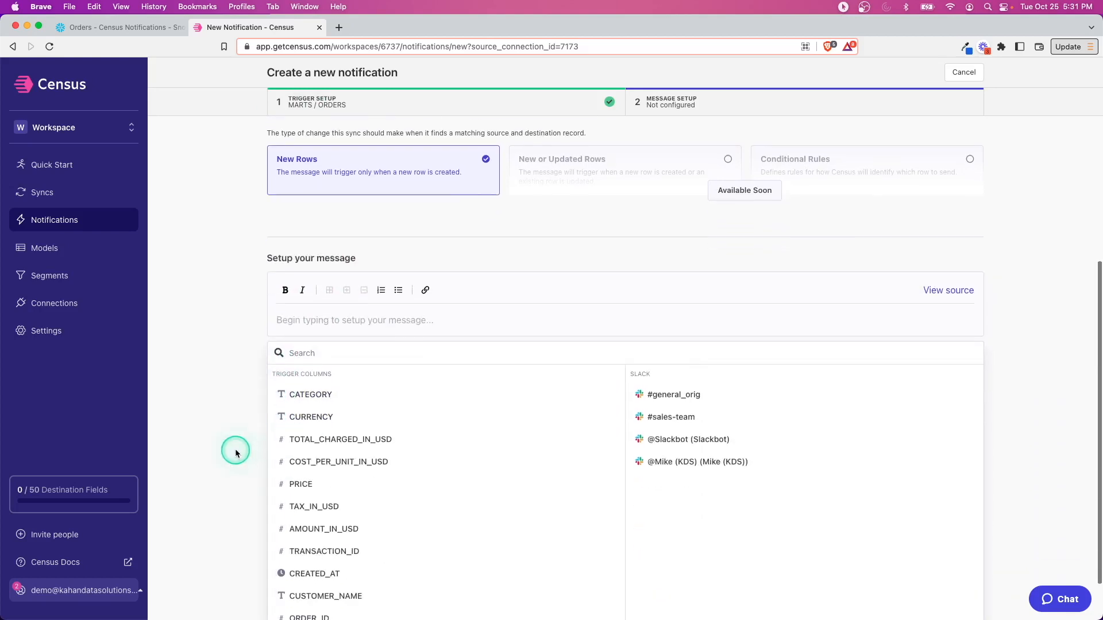
- Write 'New Order alert!' with bulleted ORDER_ID, CUSTOMER_NAME, AMOUNT_IN_USD and CATEGORY fields
scroll("down", 3)
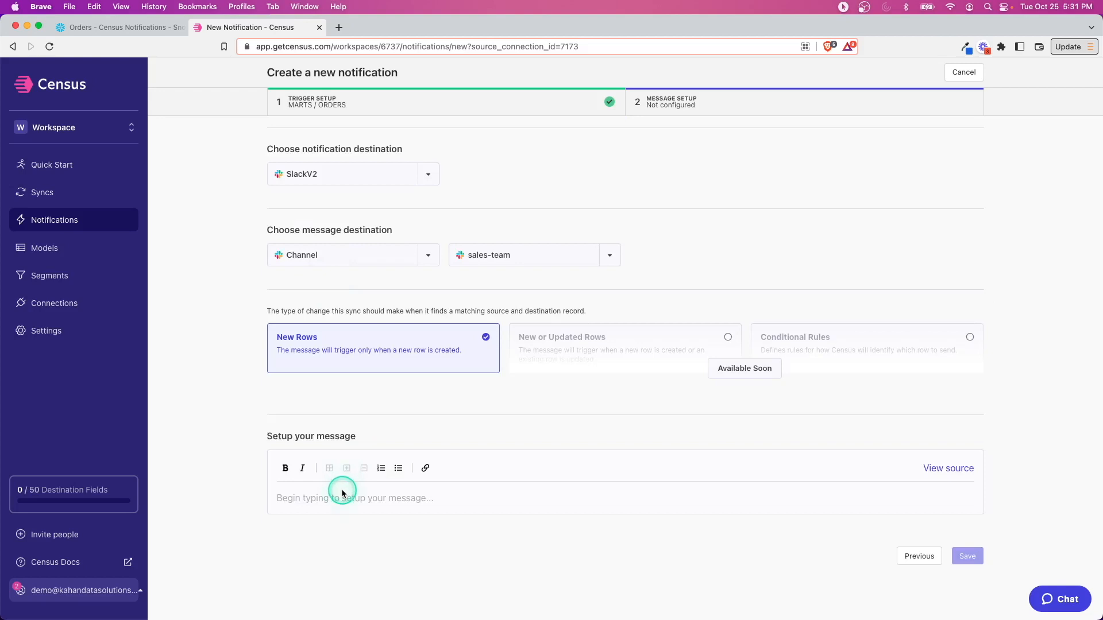
left_click(354, 498)
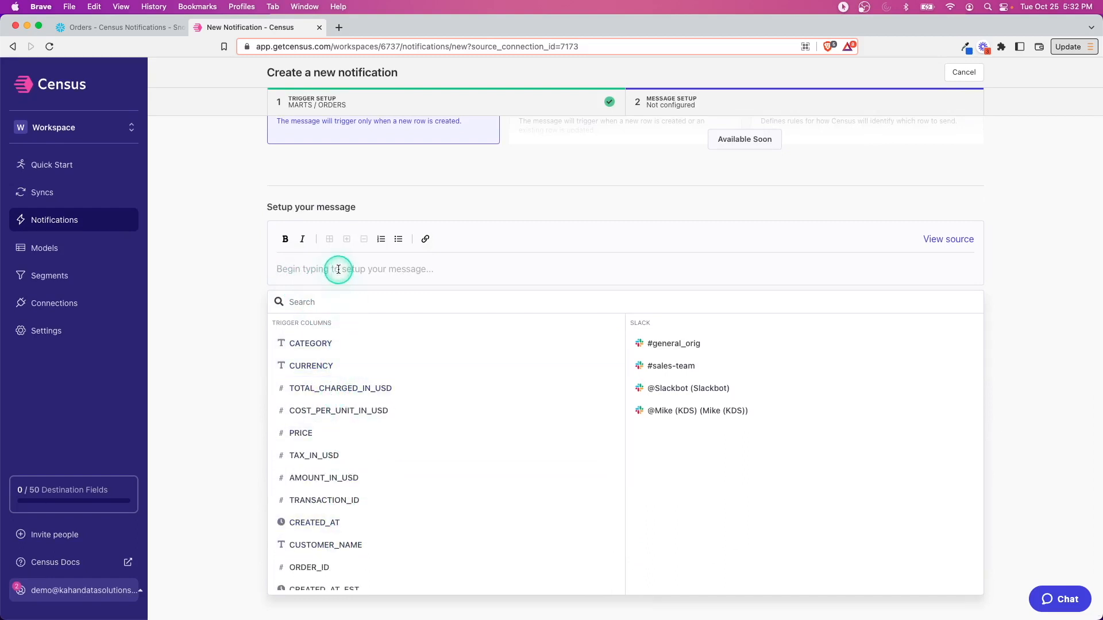
left_click(339, 269)
type("New Order alert!")
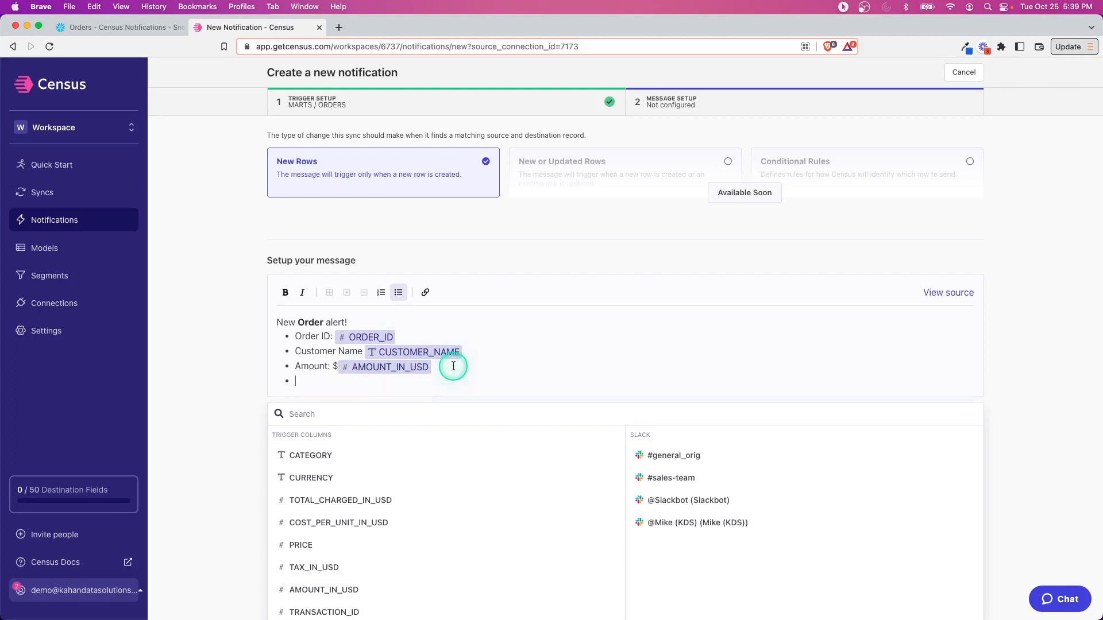
type("Categor")
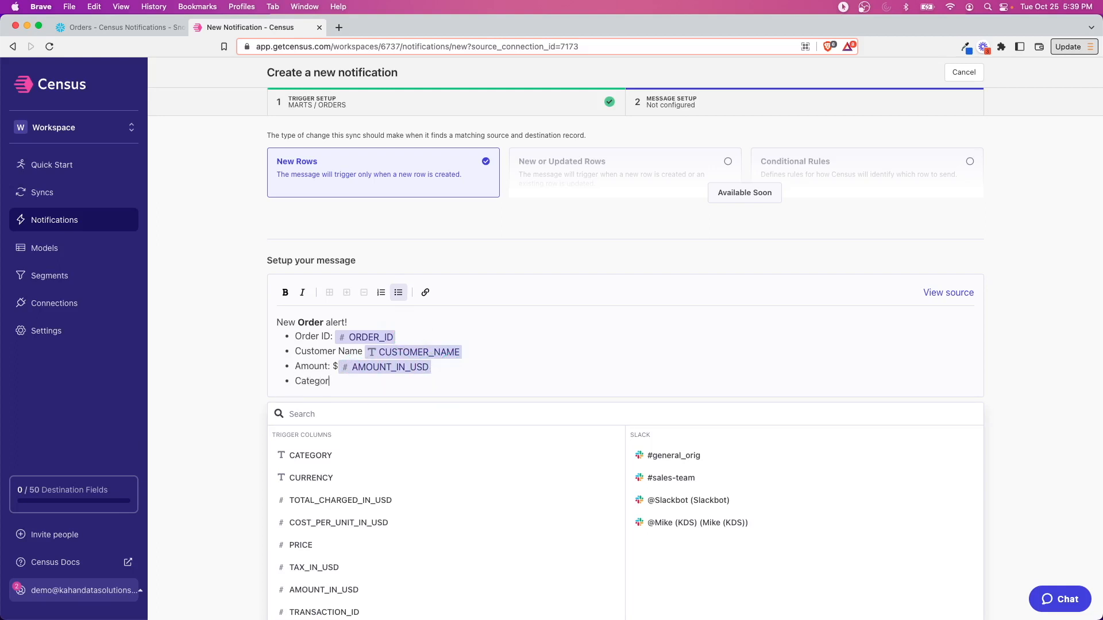
left_click(310, 455)
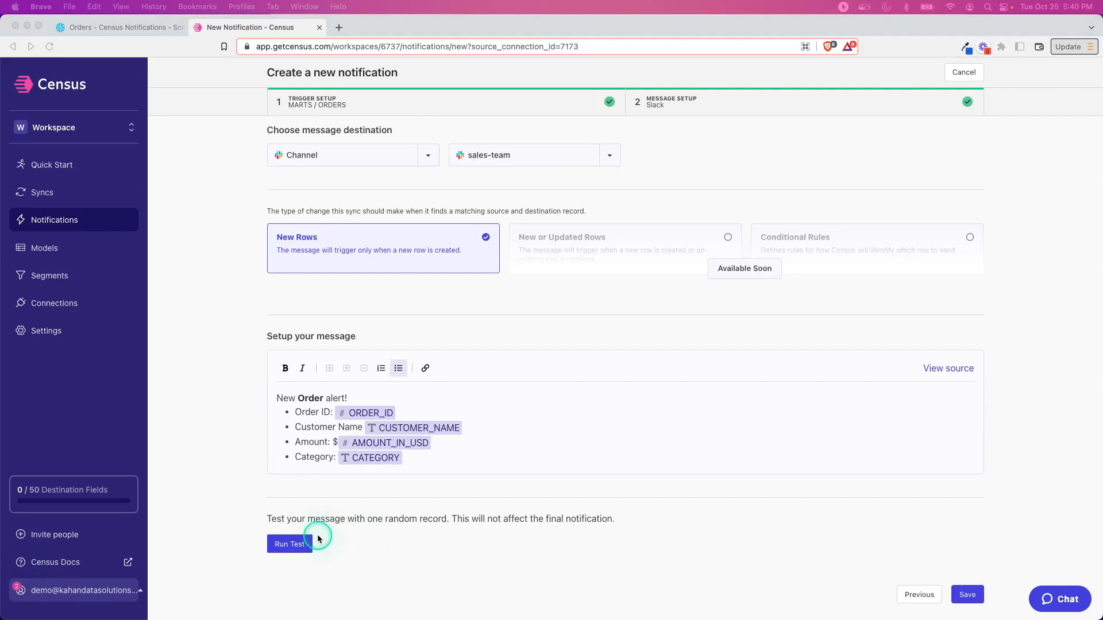
mouse_move(310, 428)
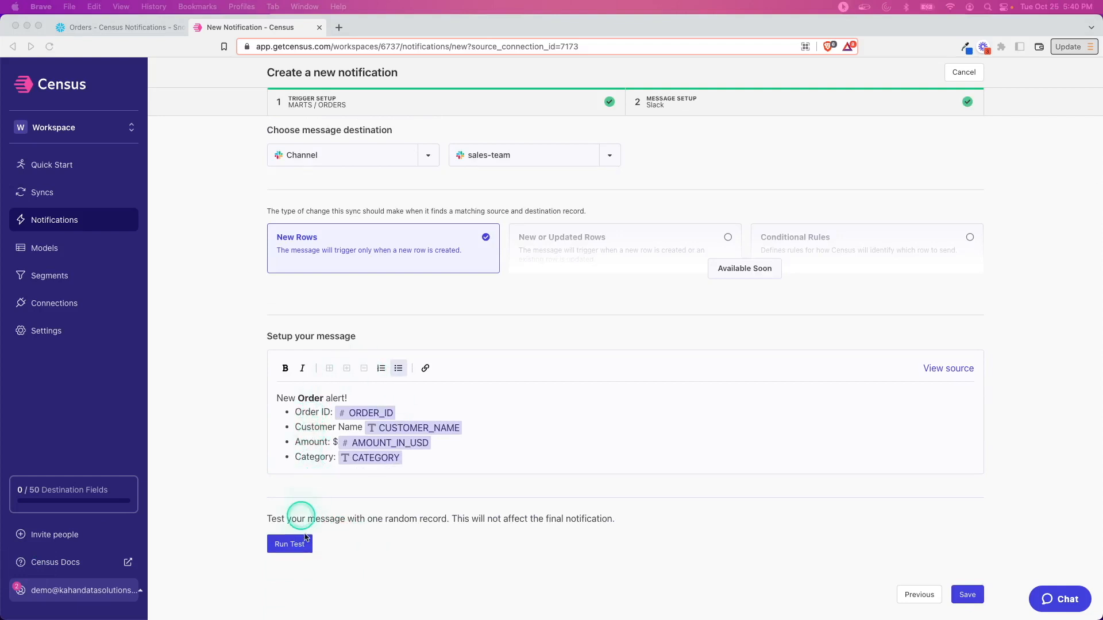
- Send one test record to sales-team successfully and close the variable picker
left_click(289, 544)
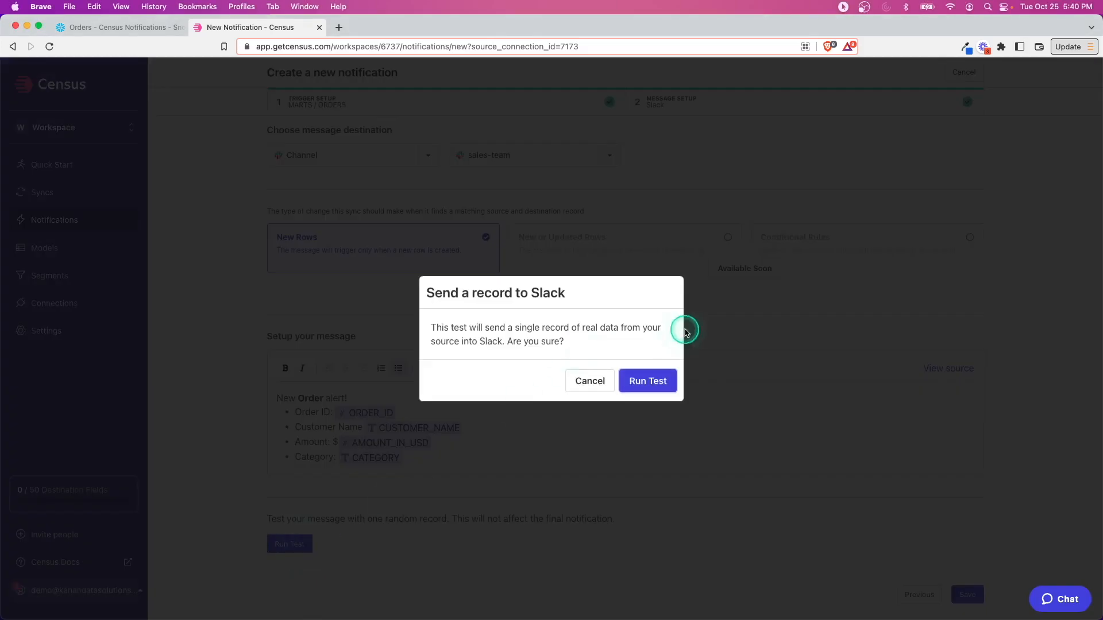
left_click(647, 380)
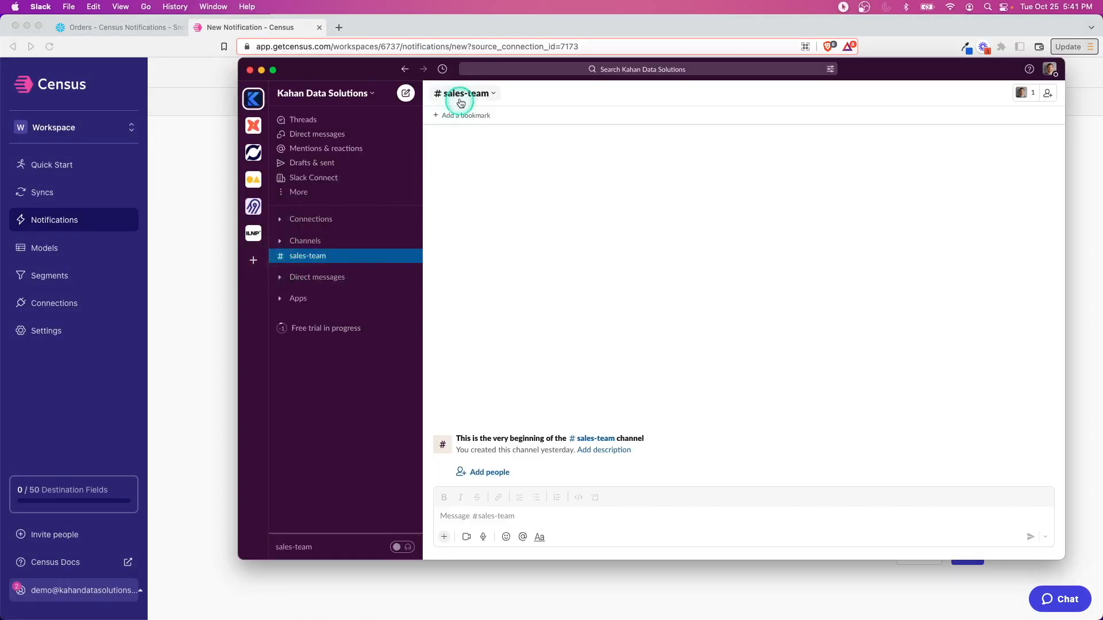
mouse_move(491, 144)
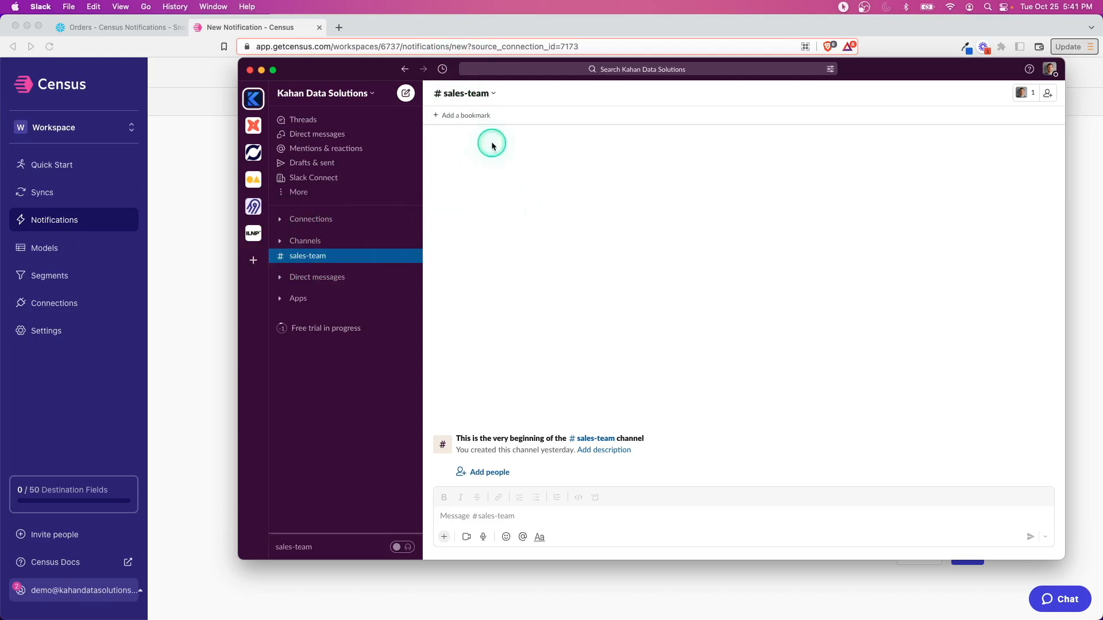
mouse_move(540, 360)
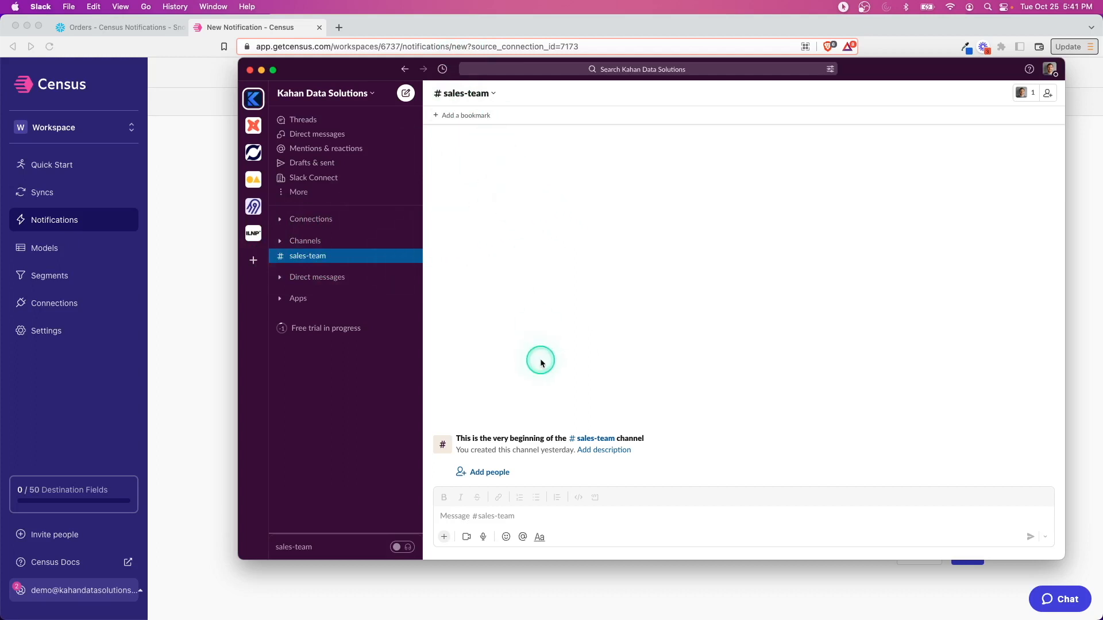
mouse_move(582, 467)
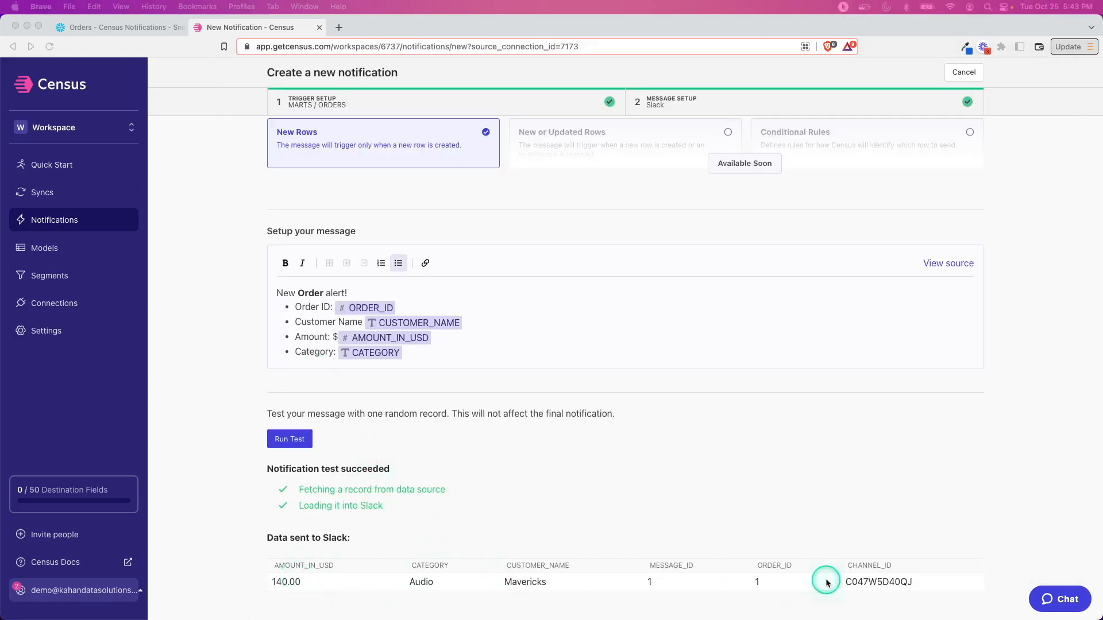
mouse_move(527, 597)
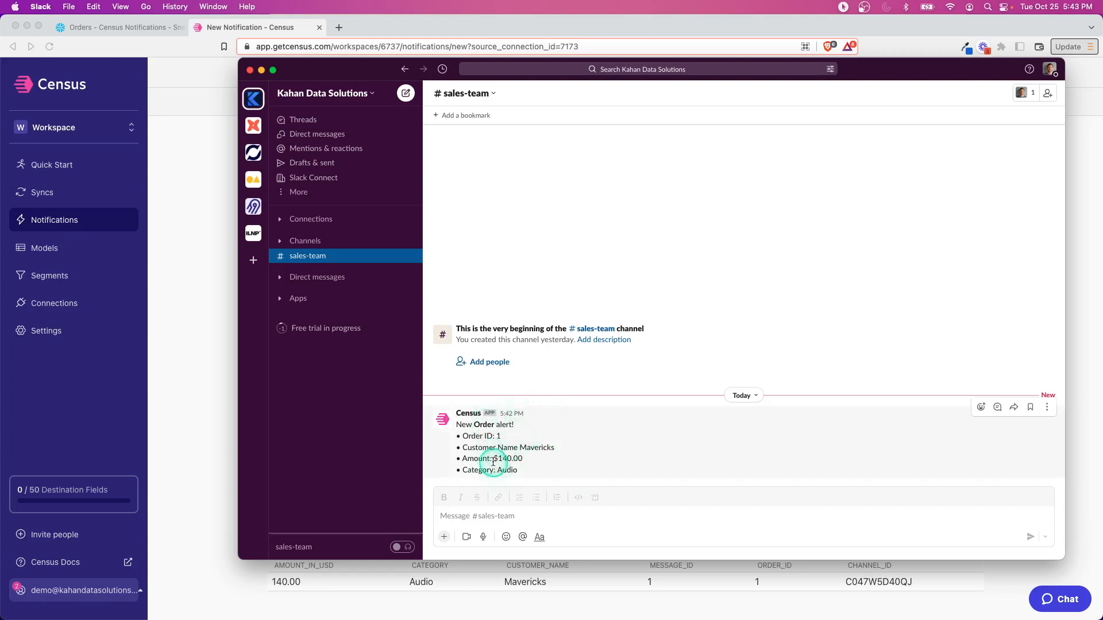
mouse_move(510, 447)
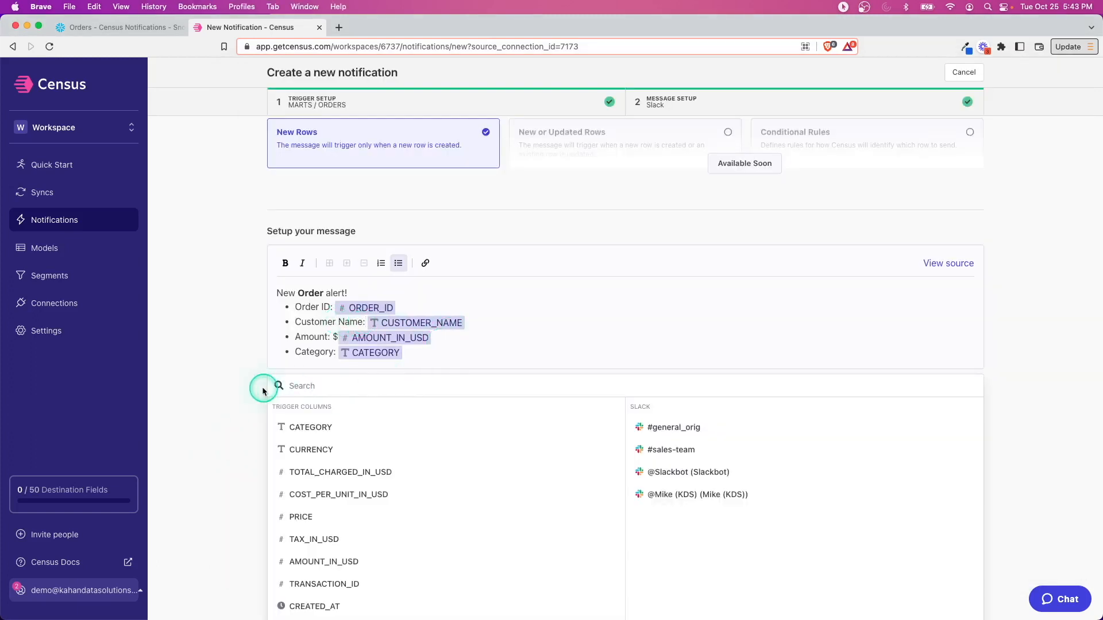
left_click(288, 360)
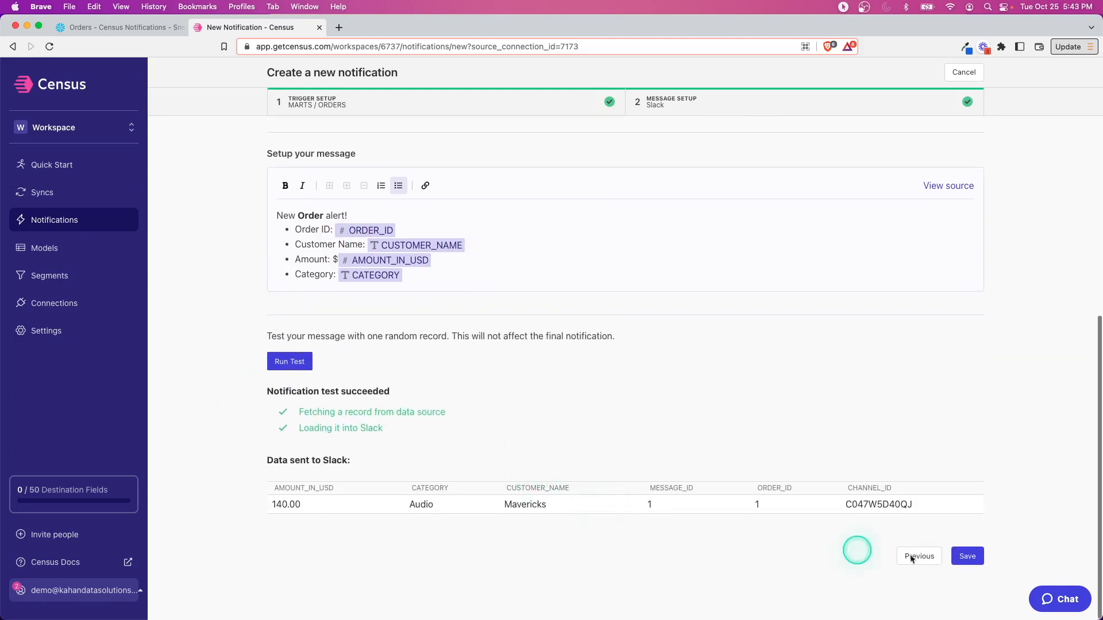
- Save the notification and review its Schedule and dbt Cloud trigger options, left unscheduled
left_click(966, 555)
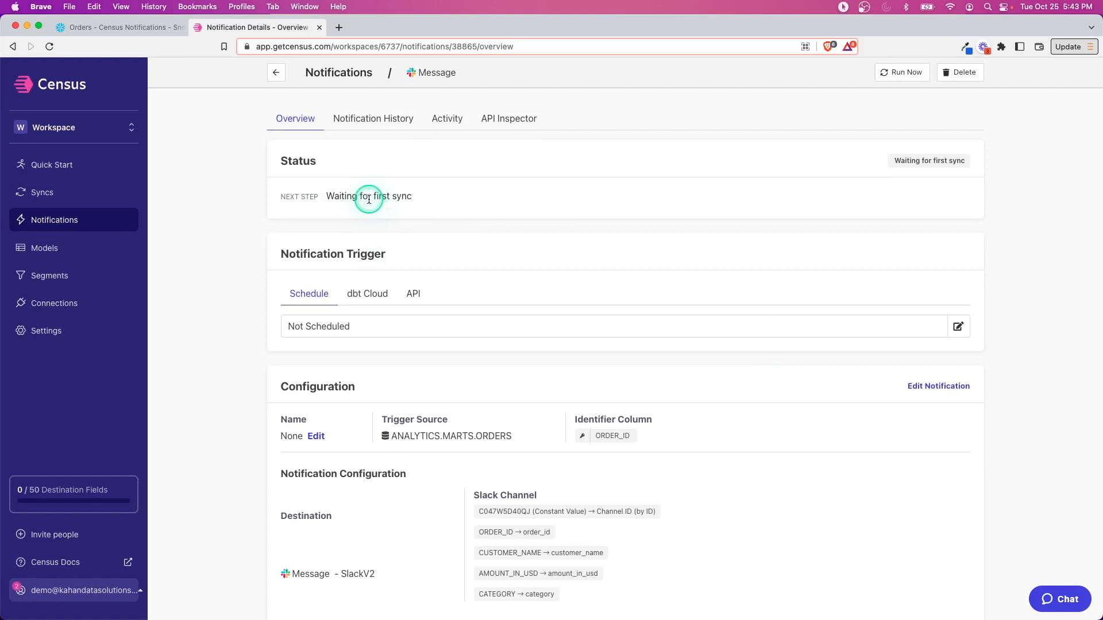
scroll("down", 3)
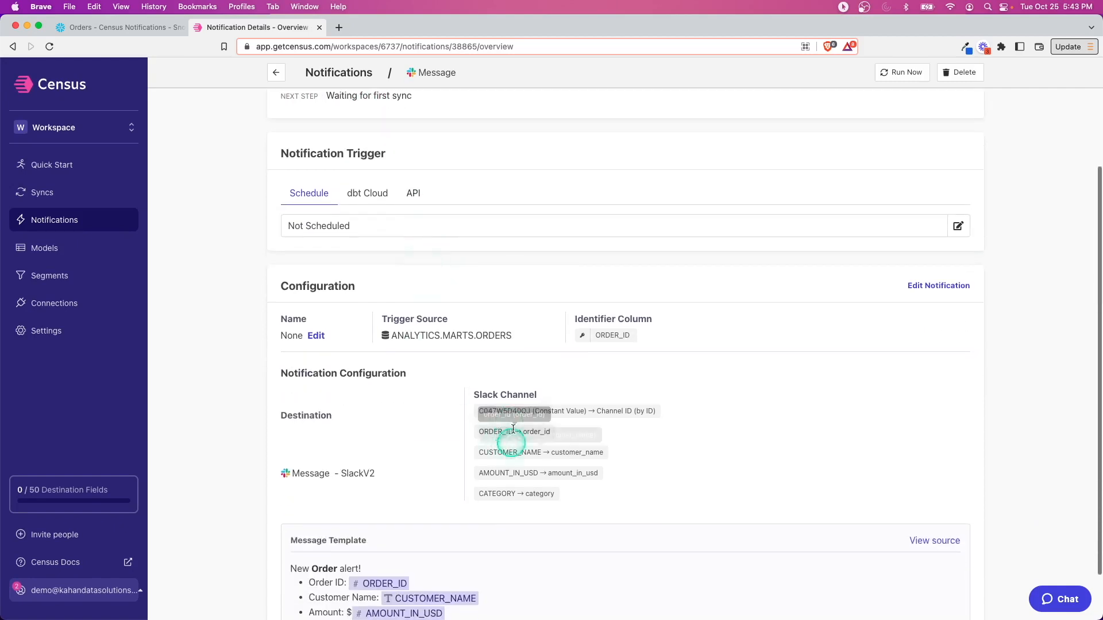
scroll("down", 3)
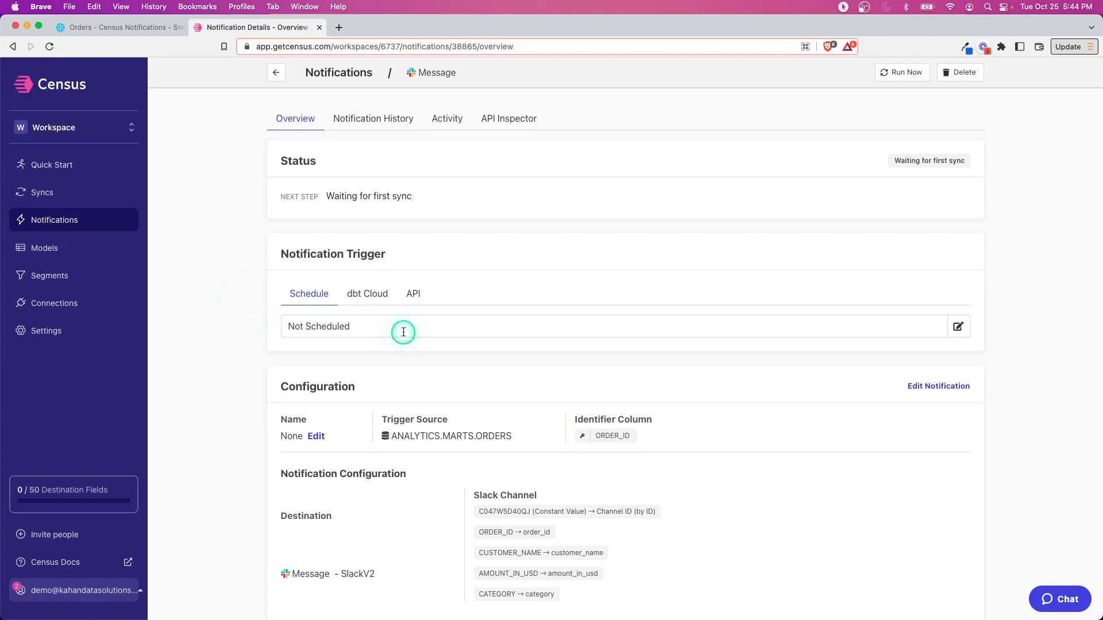
mouse_move(955, 328)
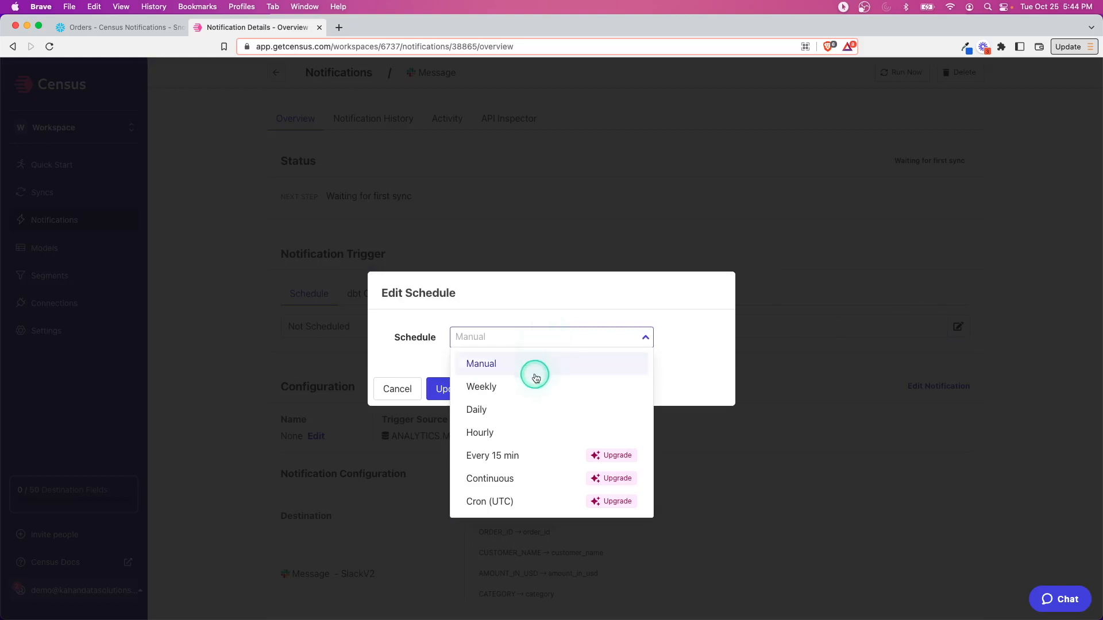
mouse_move(523, 409)
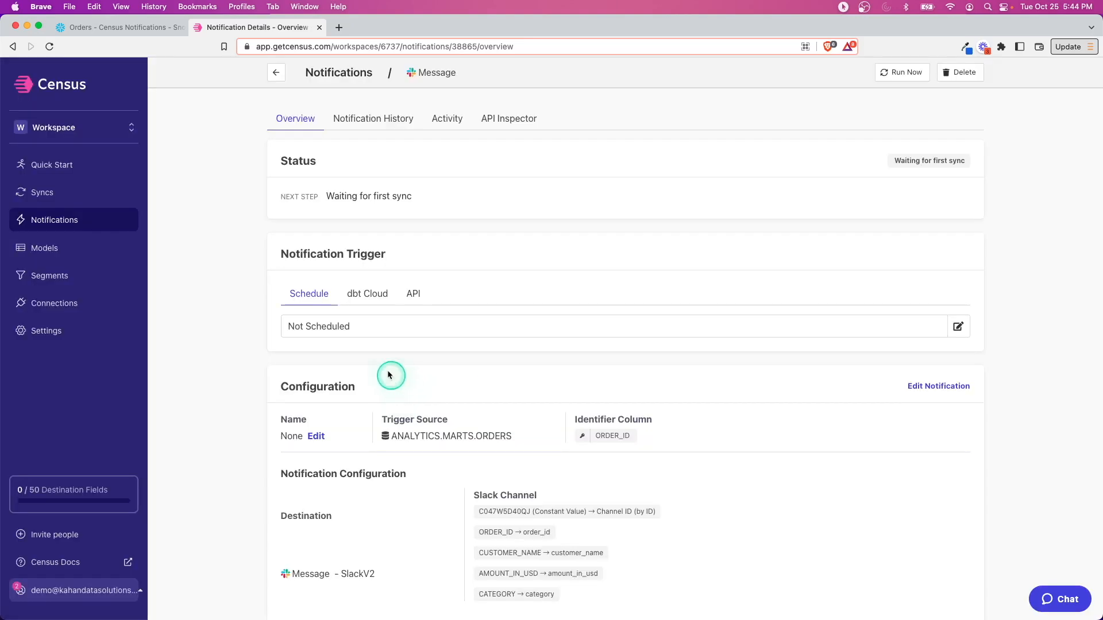
left_click(412, 294)
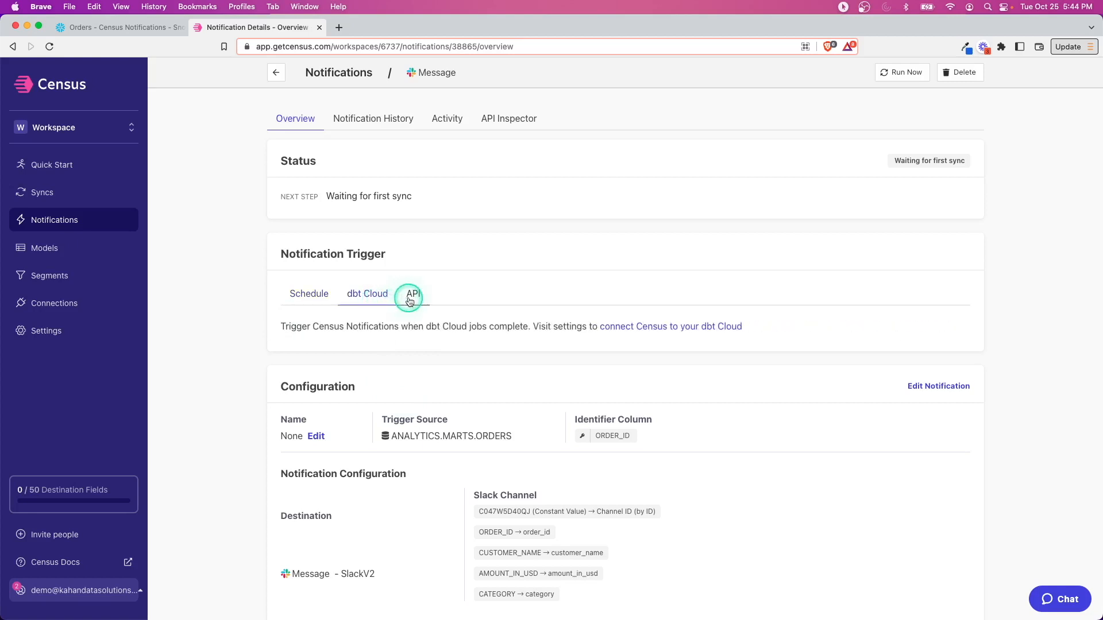
left_click(309, 294)
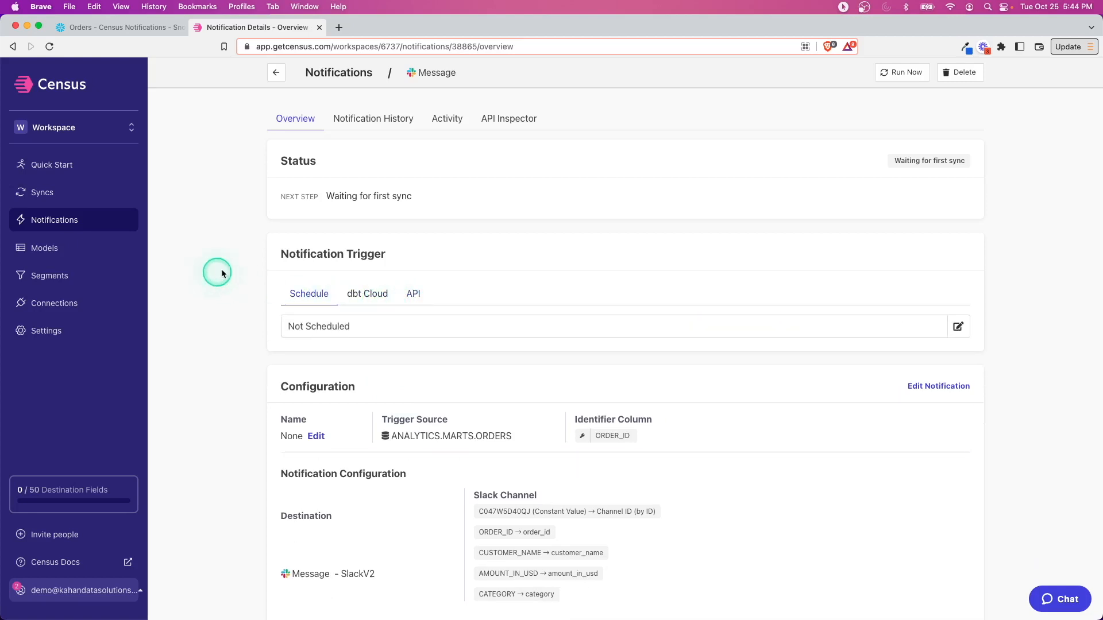
mouse_move(329, 195)
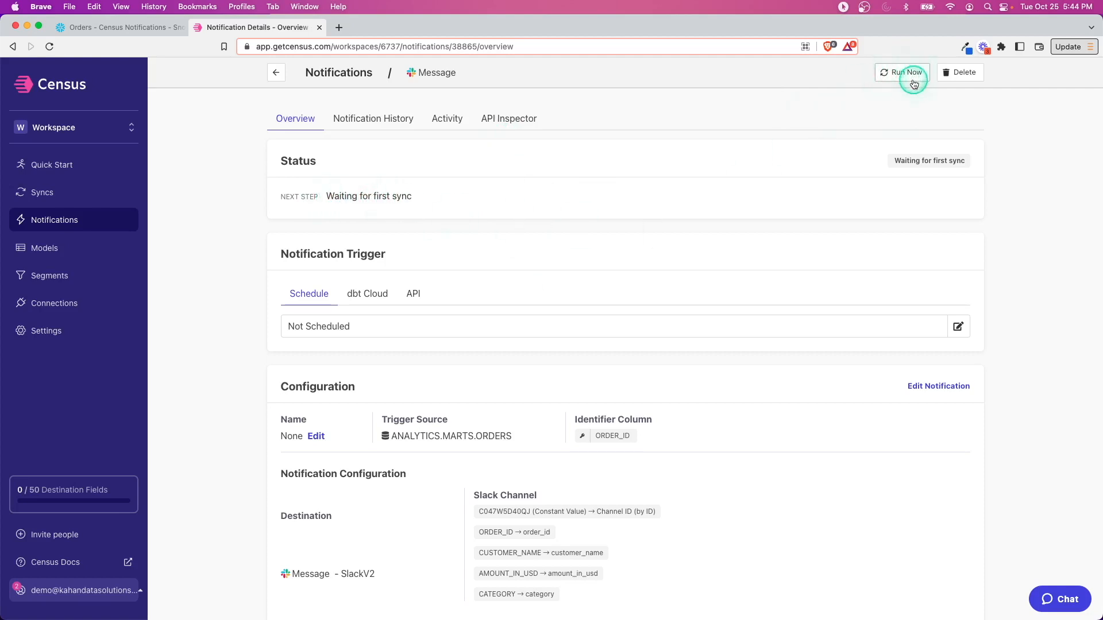
- Run the notification manually and confirm in history it completed with 25 records
left_click(906, 72)
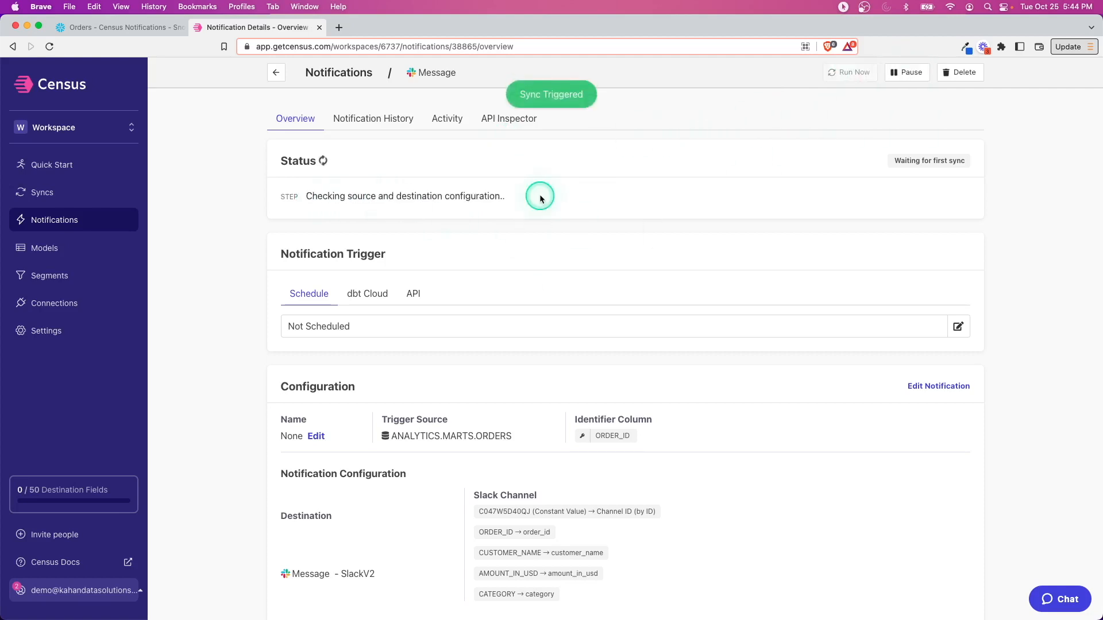
mouse_move(121, 27)
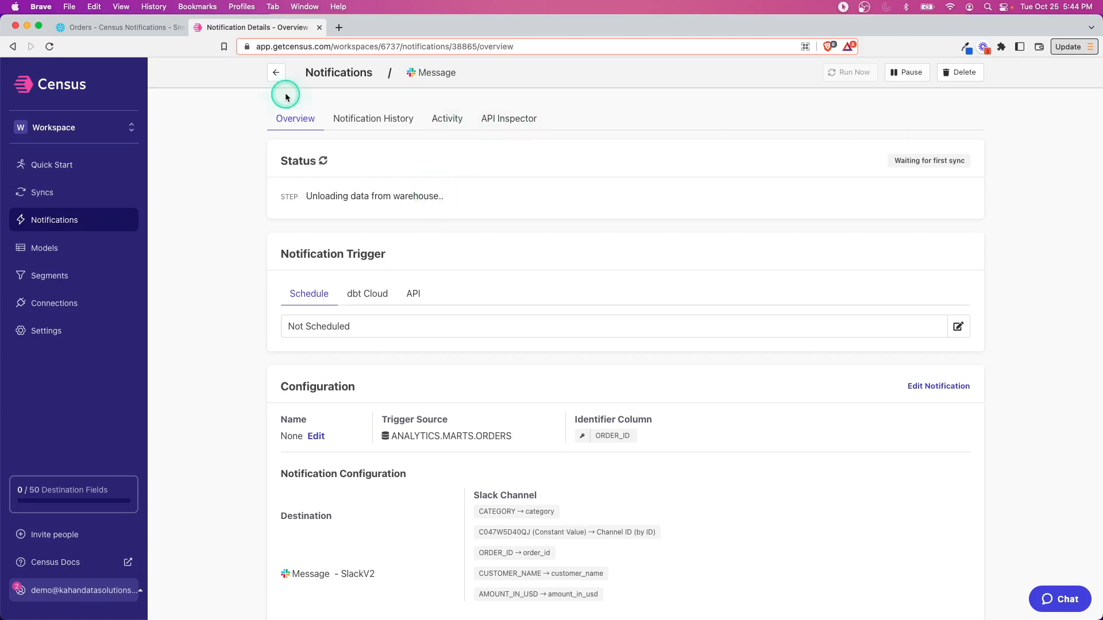
mouse_move(424, 192)
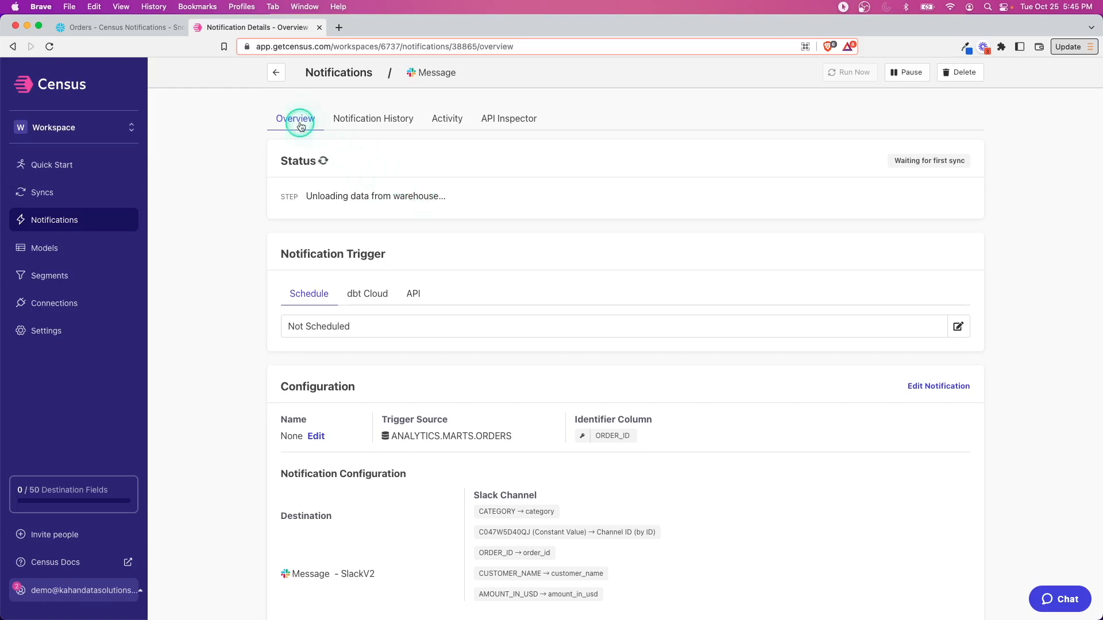
left_click(373, 118)
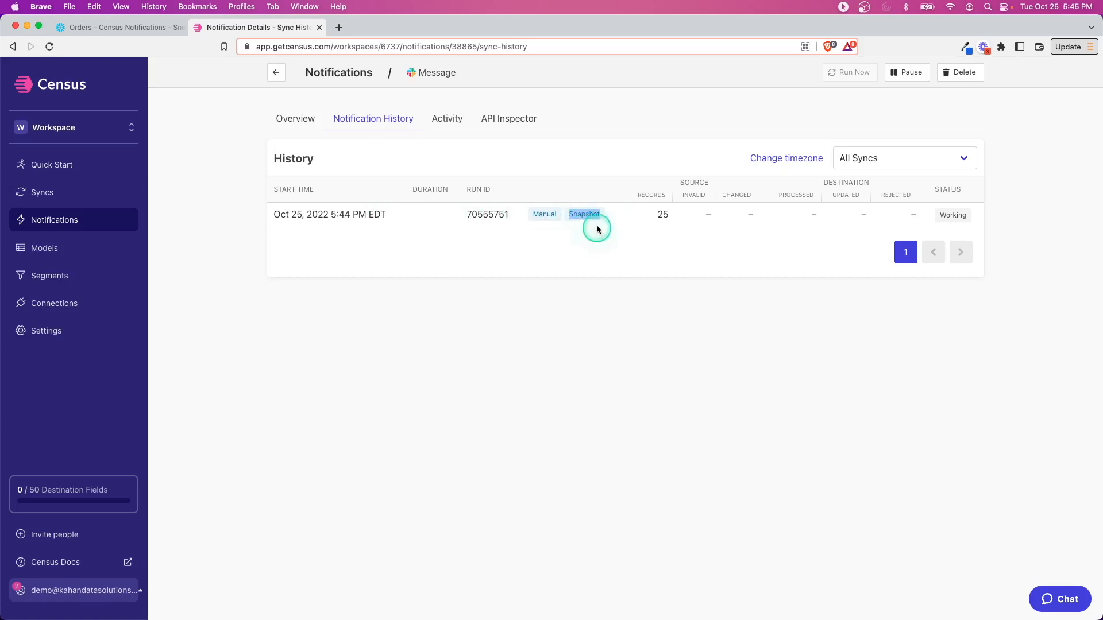
mouse_move(585, 213)
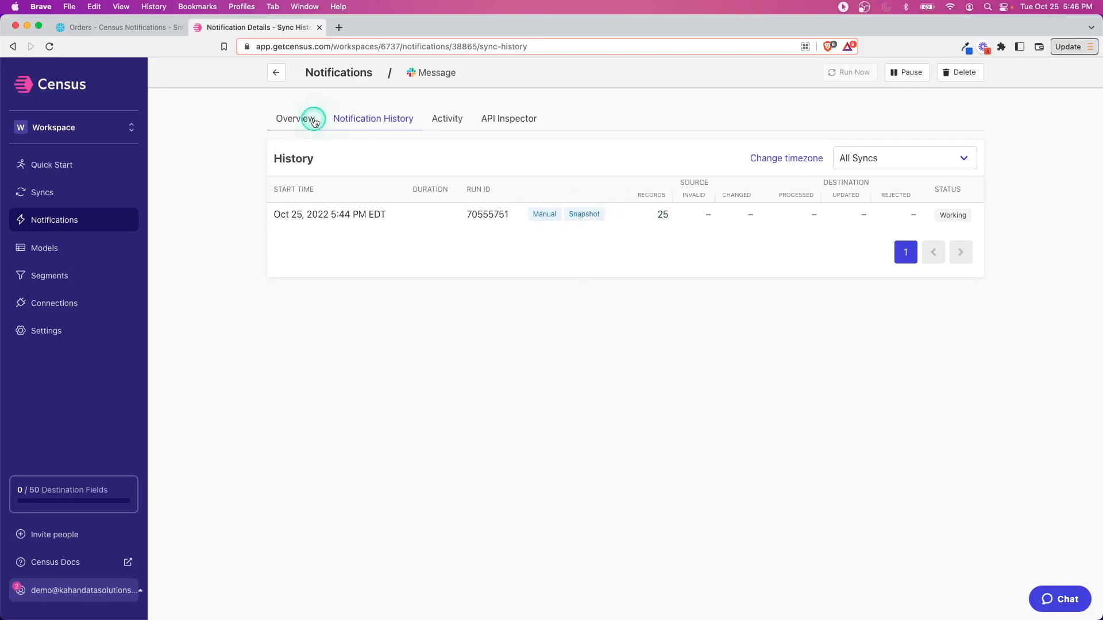
left_click(294, 119)
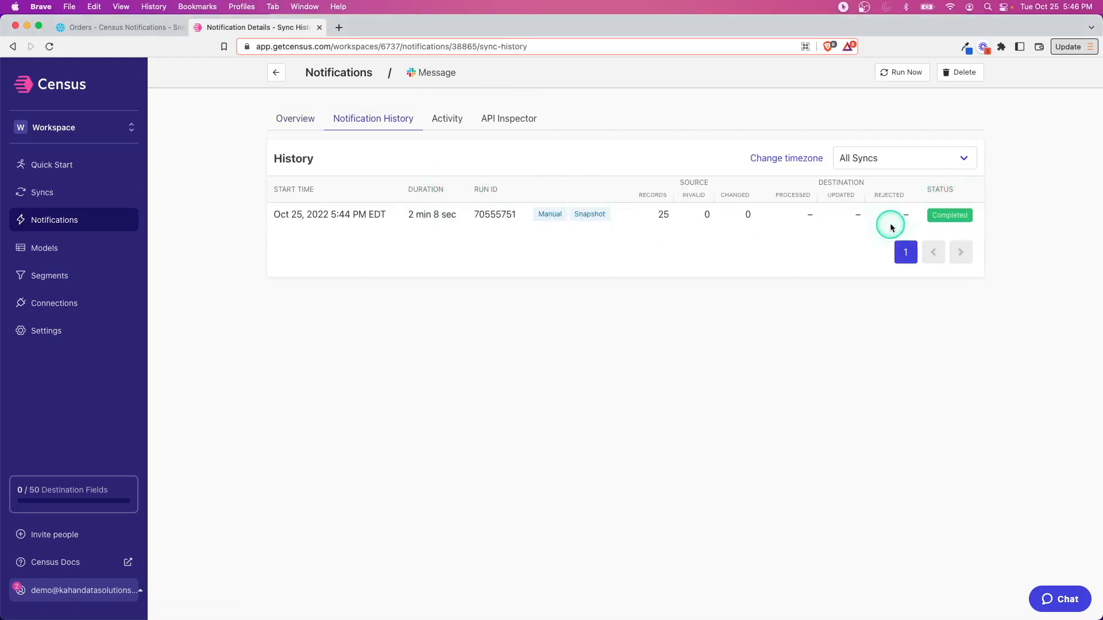
- Return to the overview and dismiss the schedule settings without changes
left_click(294, 118)
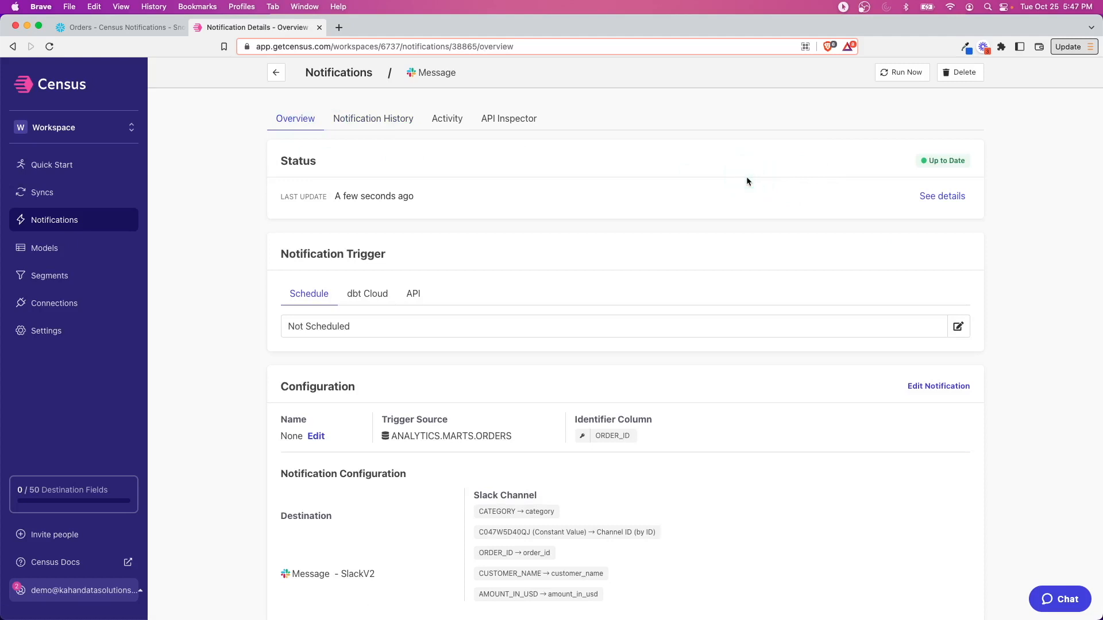
left_click(355, 329)
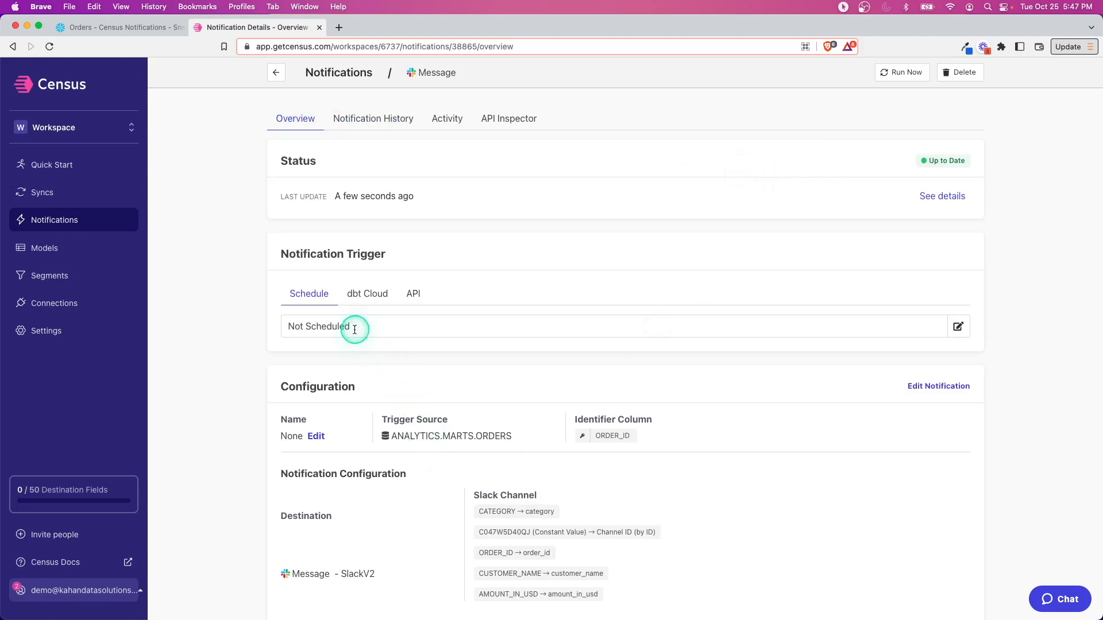
left_click(958, 325)
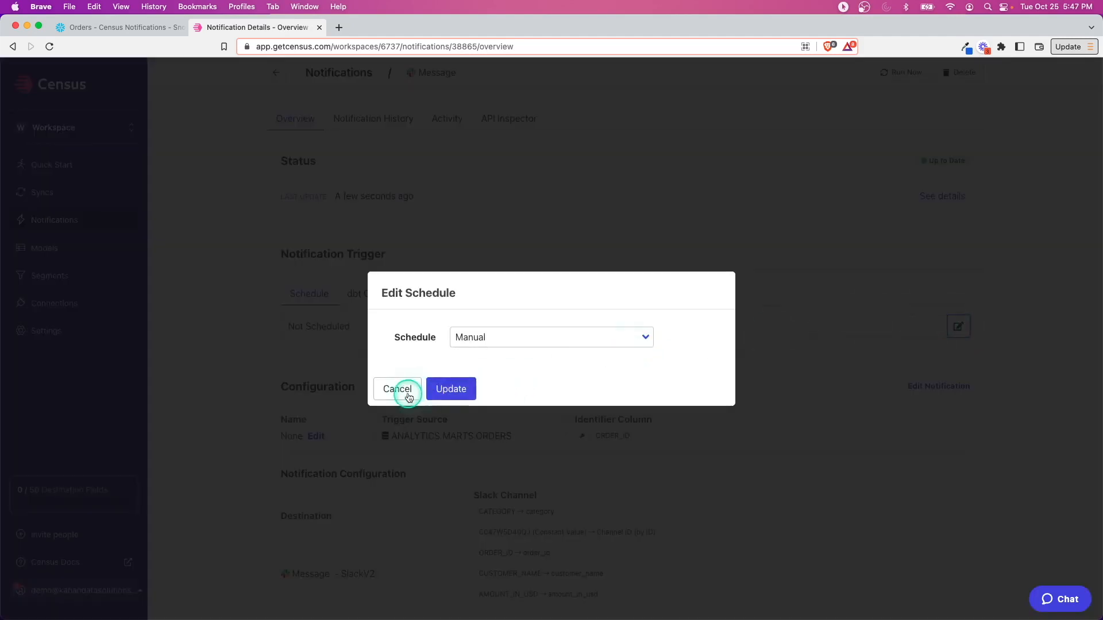
left_click(397, 389)
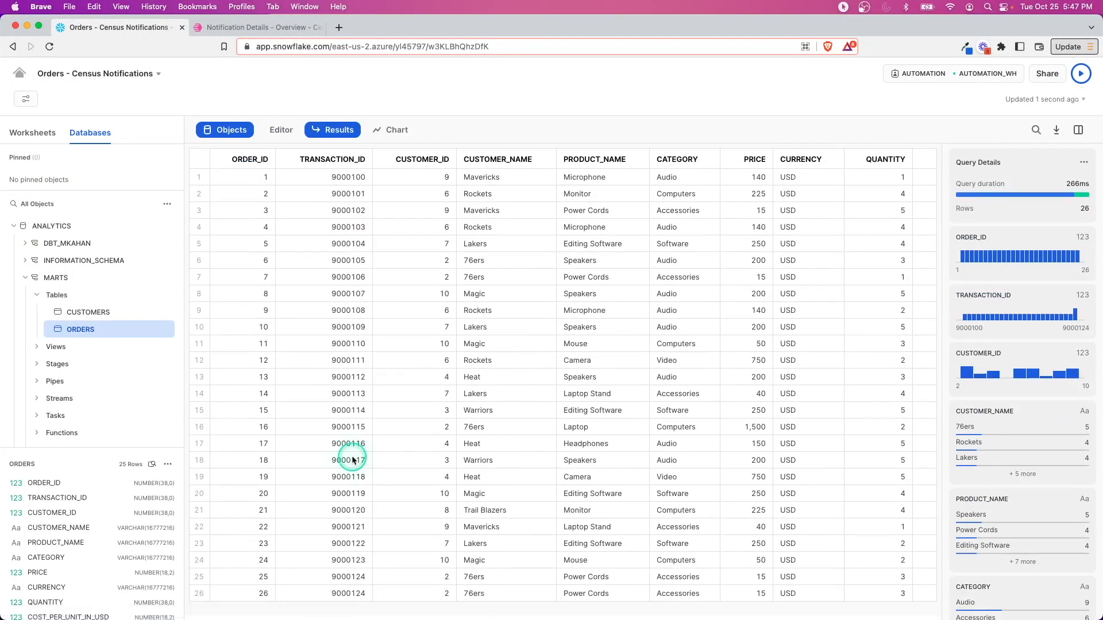
- Inspect order 26's customer name (76ers) in Snowflake, then go back to Census
left_click(507, 593)
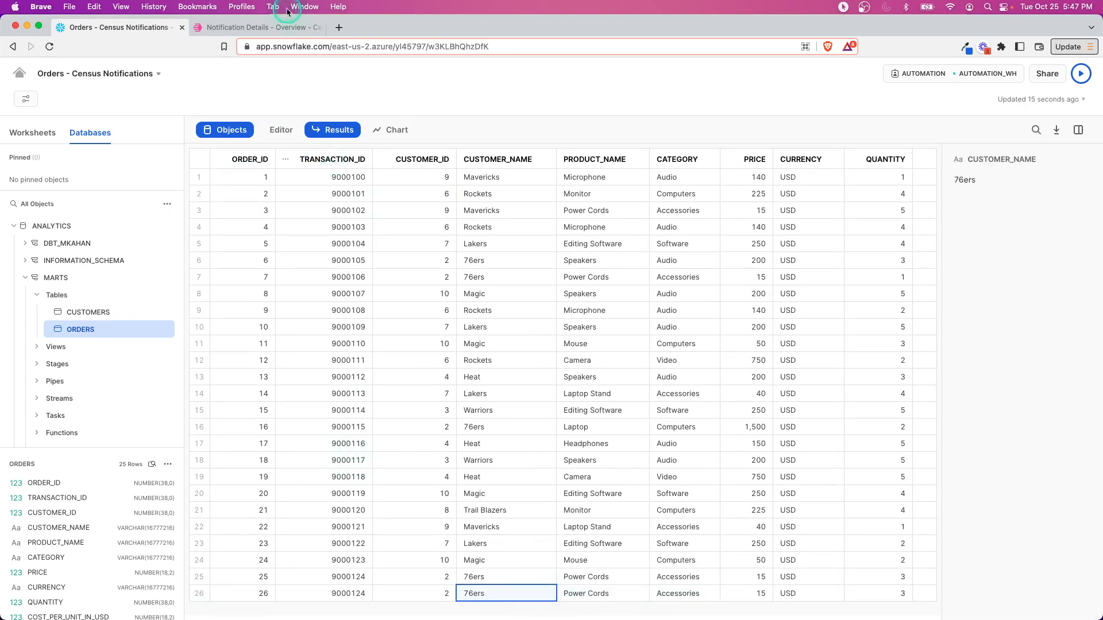
left_click(257, 27)
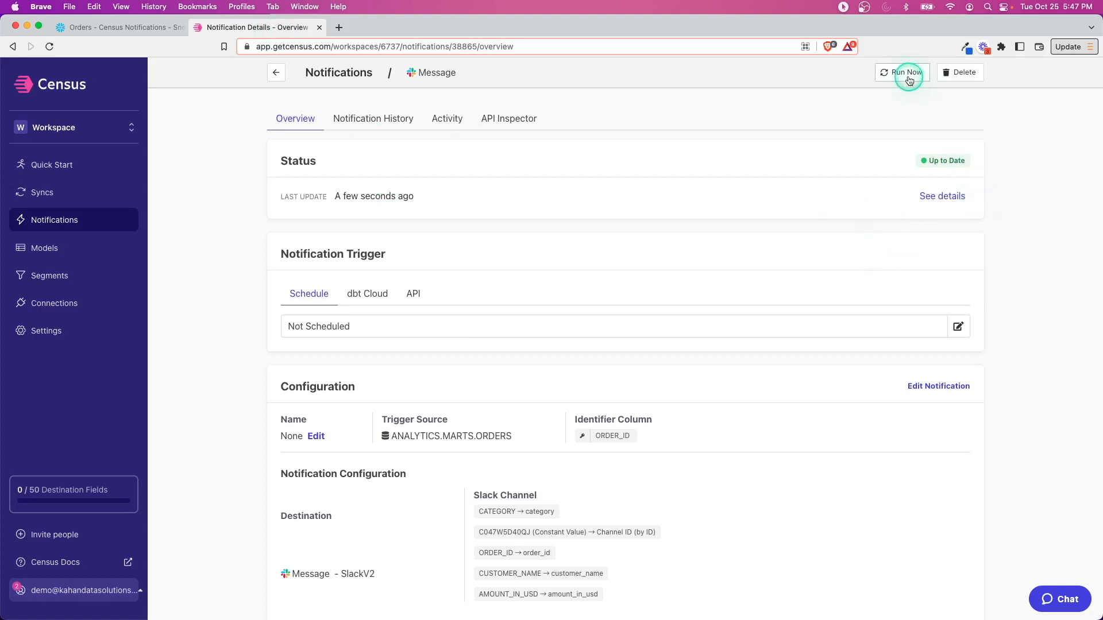
- Rerun the notification to deliver order 26 and open Slack to view #sales-team
left_click(906, 72)
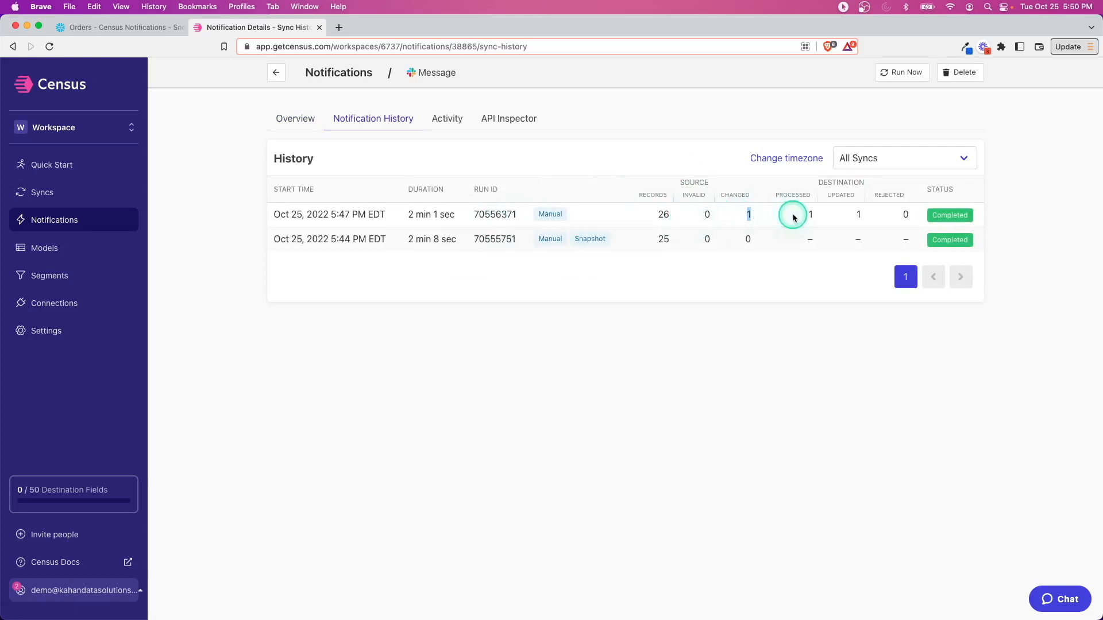
mouse_move(360, 597)
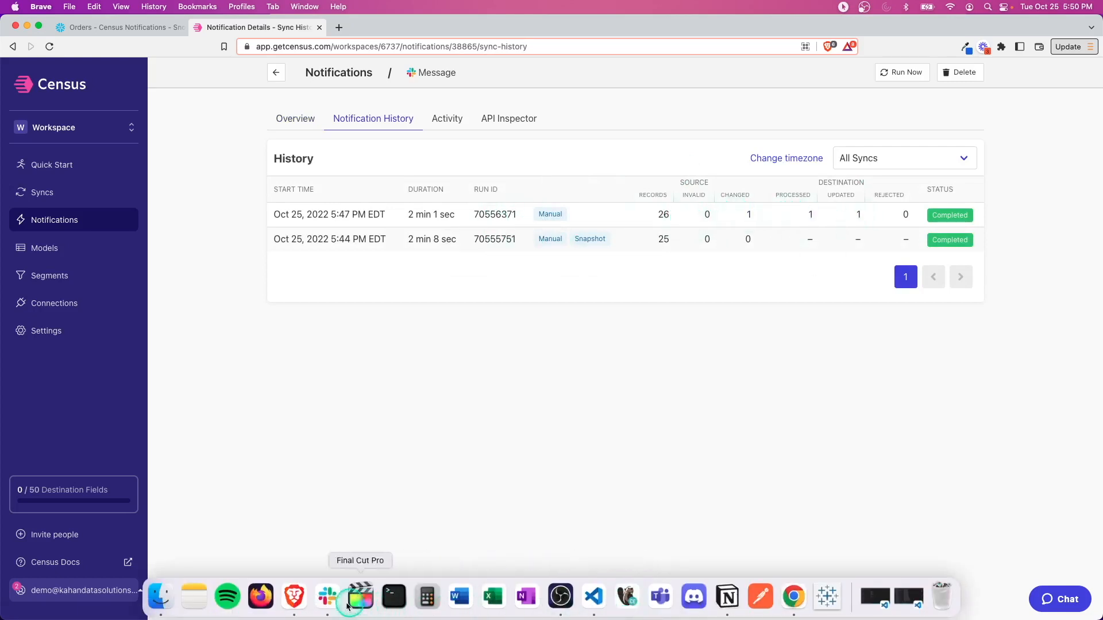
left_click(350, 597)
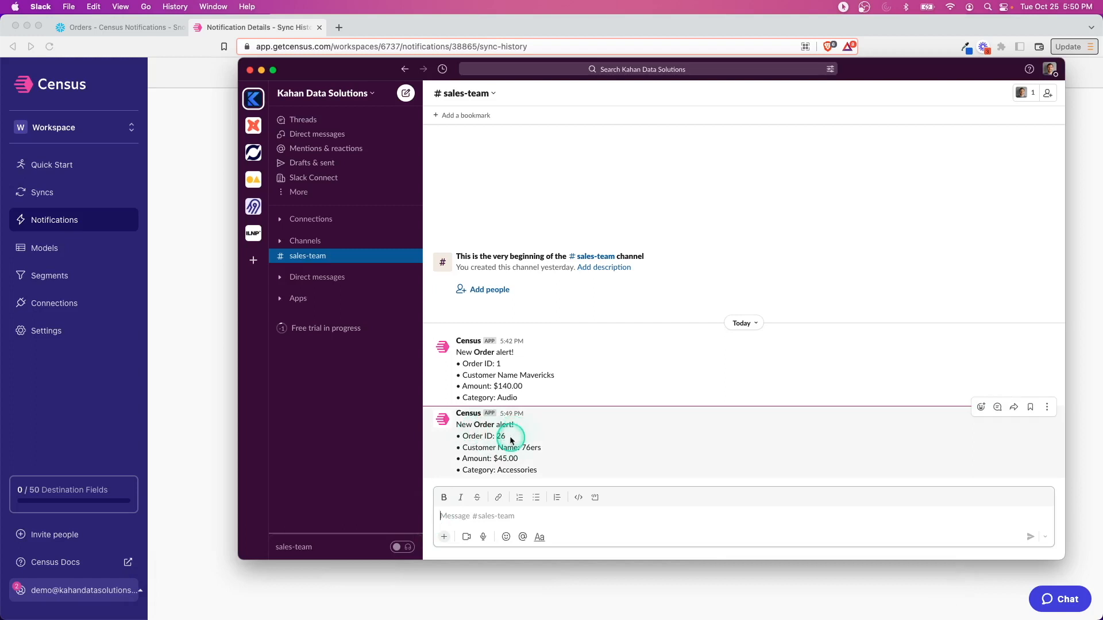